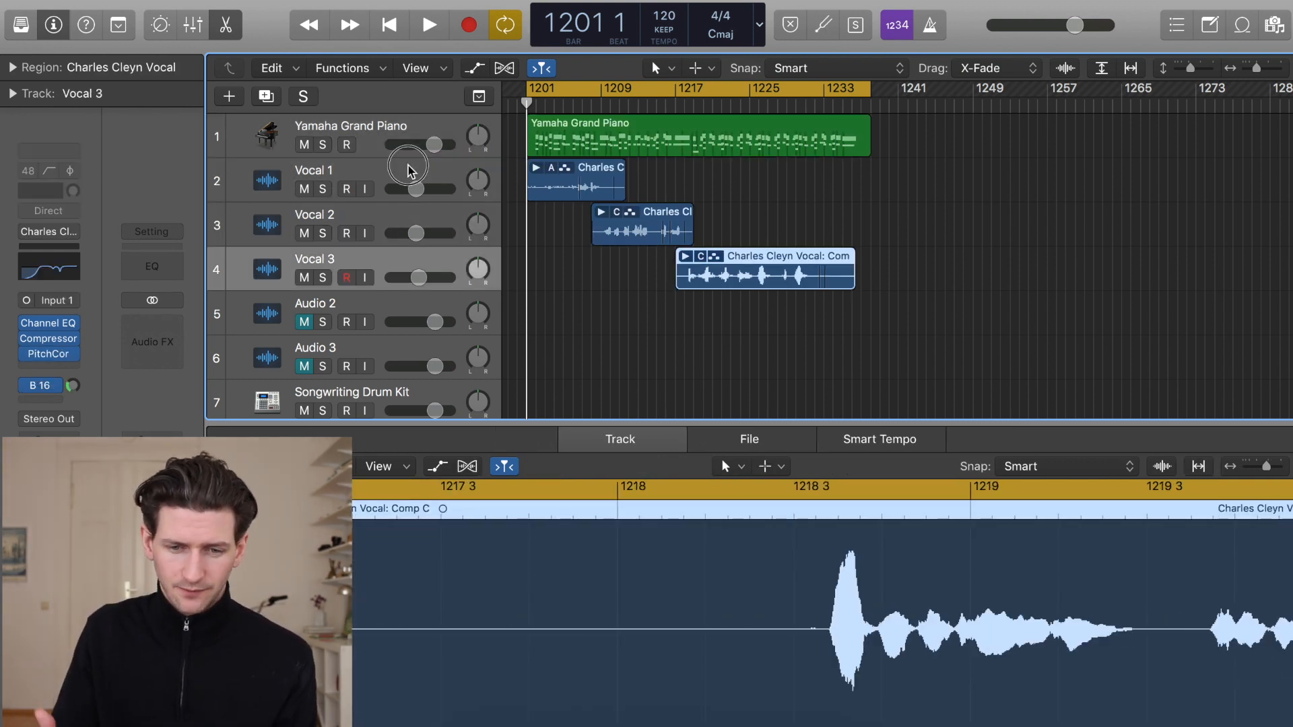
- Select the Vocal 1 track so it is record-armed with Comp A shown in the editor
{"action": "left_click", "coordinate": [314, 216]}
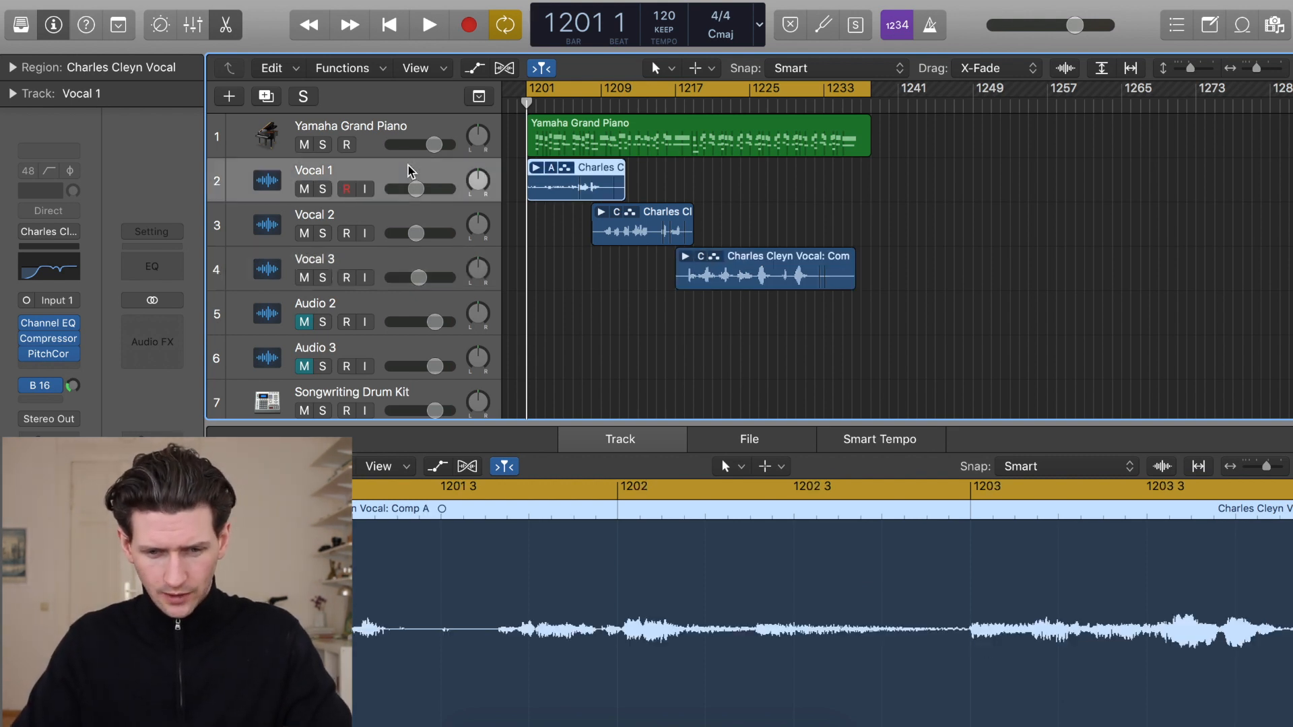
- Rename Vocal 1 to Vocal Take 1 and add empty Vocal Take 2 and Vocal Take 3 tracks
{"action": "double_click", "coordinate": [314, 169]}
{"action": "type", "text": "Take "}
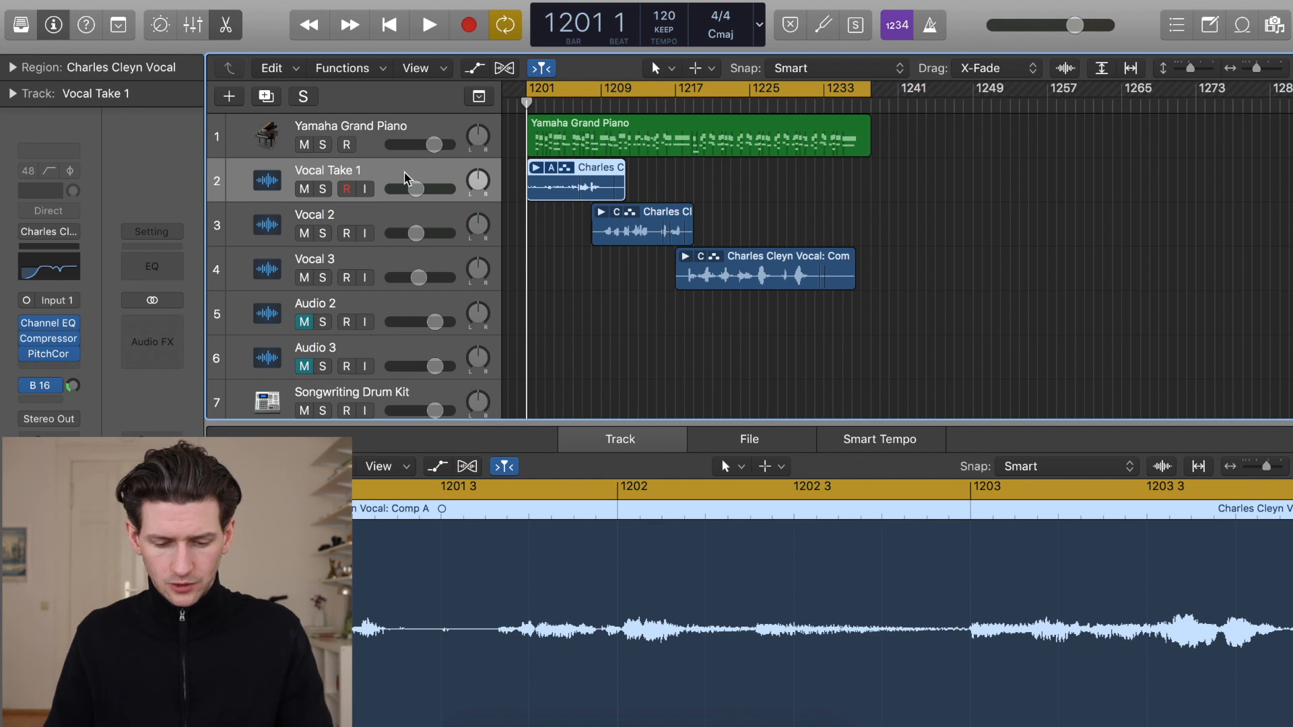
{"action": "key", "text": "cmd+d"}
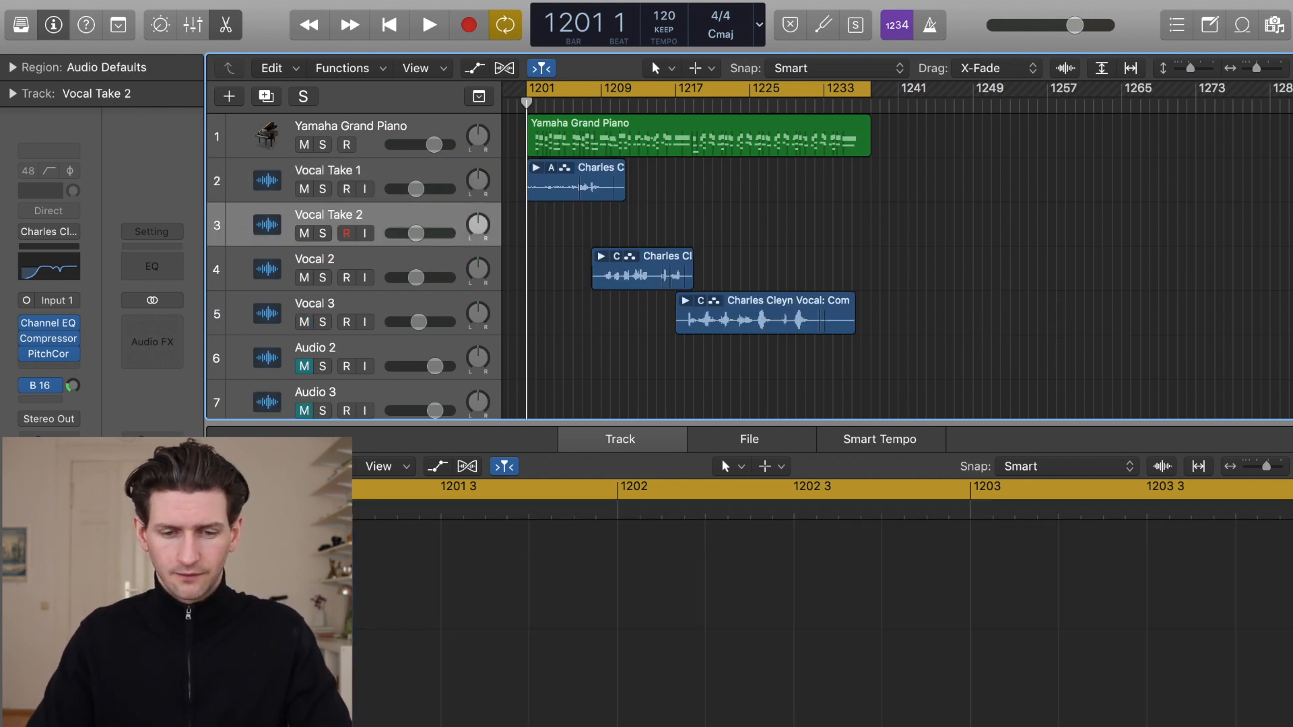
{"action": "double_click", "coordinate": [327, 256]}
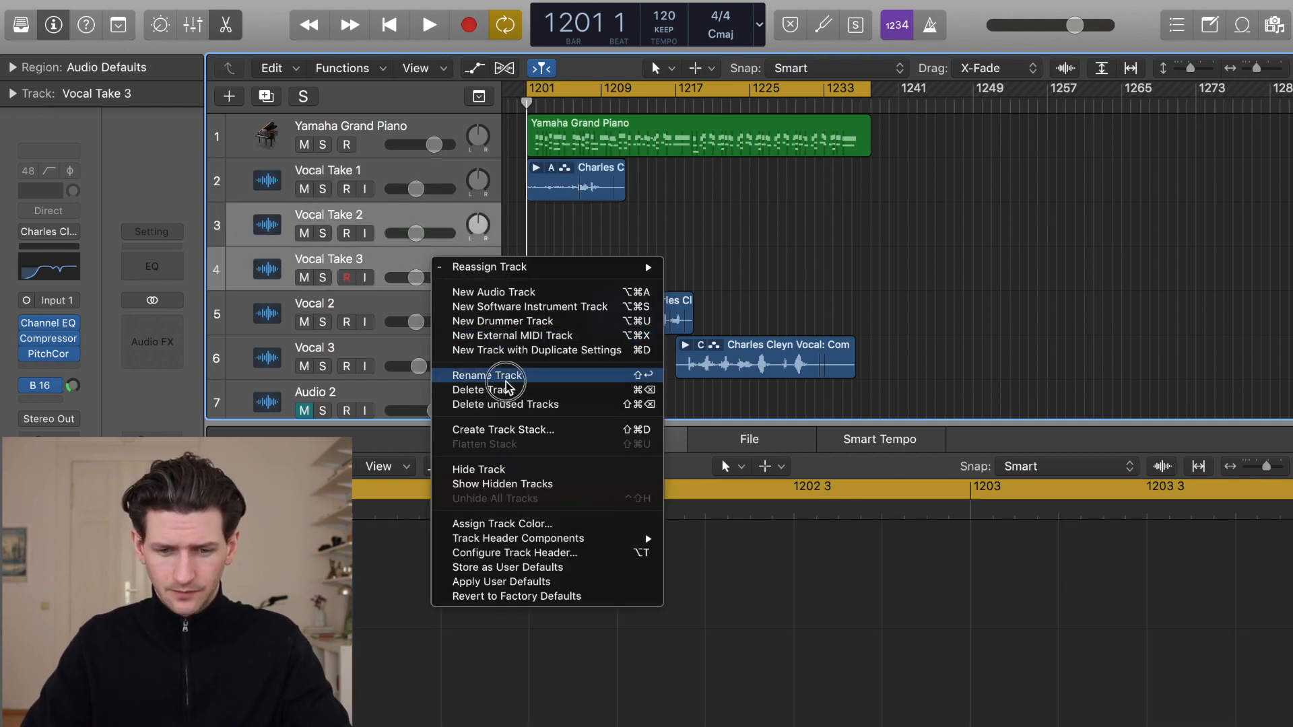
- Delete the extra empty take tracks and expand Vocal Take 1's take folder to list its takes
{"action": "left_click", "coordinate": [479, 389]}
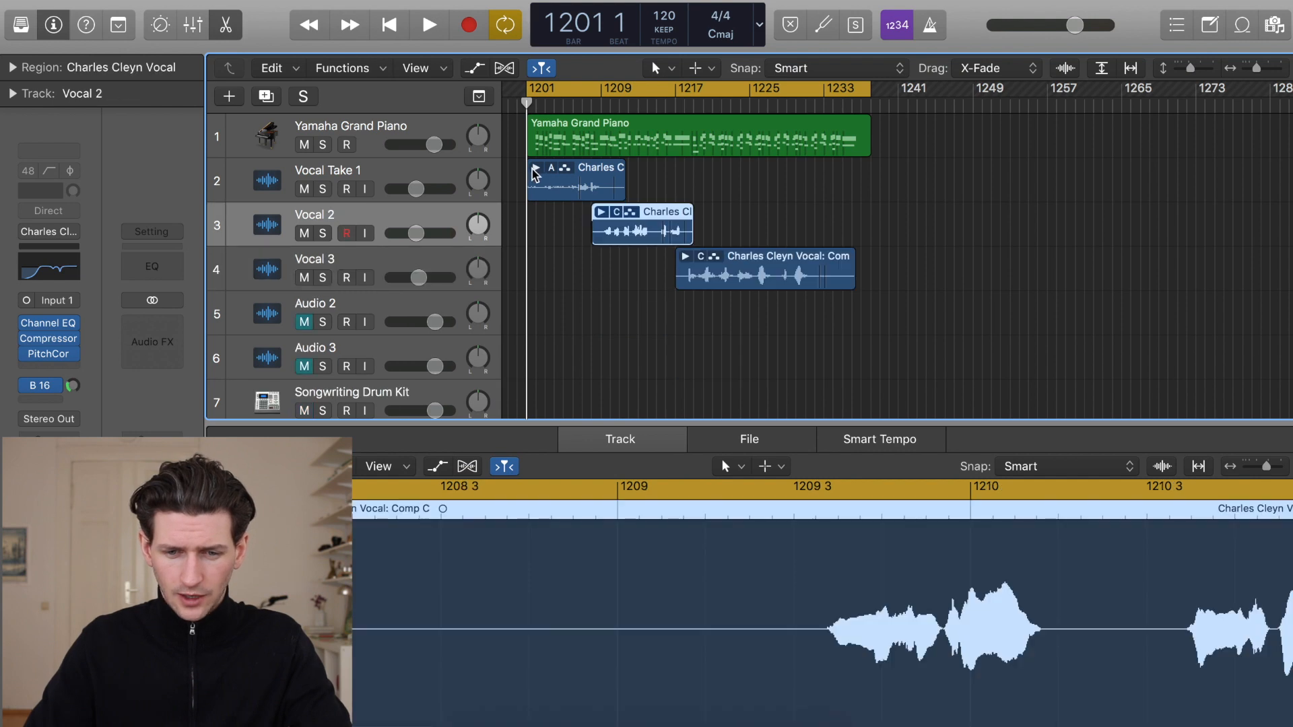
{"action": "left_click", "coordinate": [534, 170]}
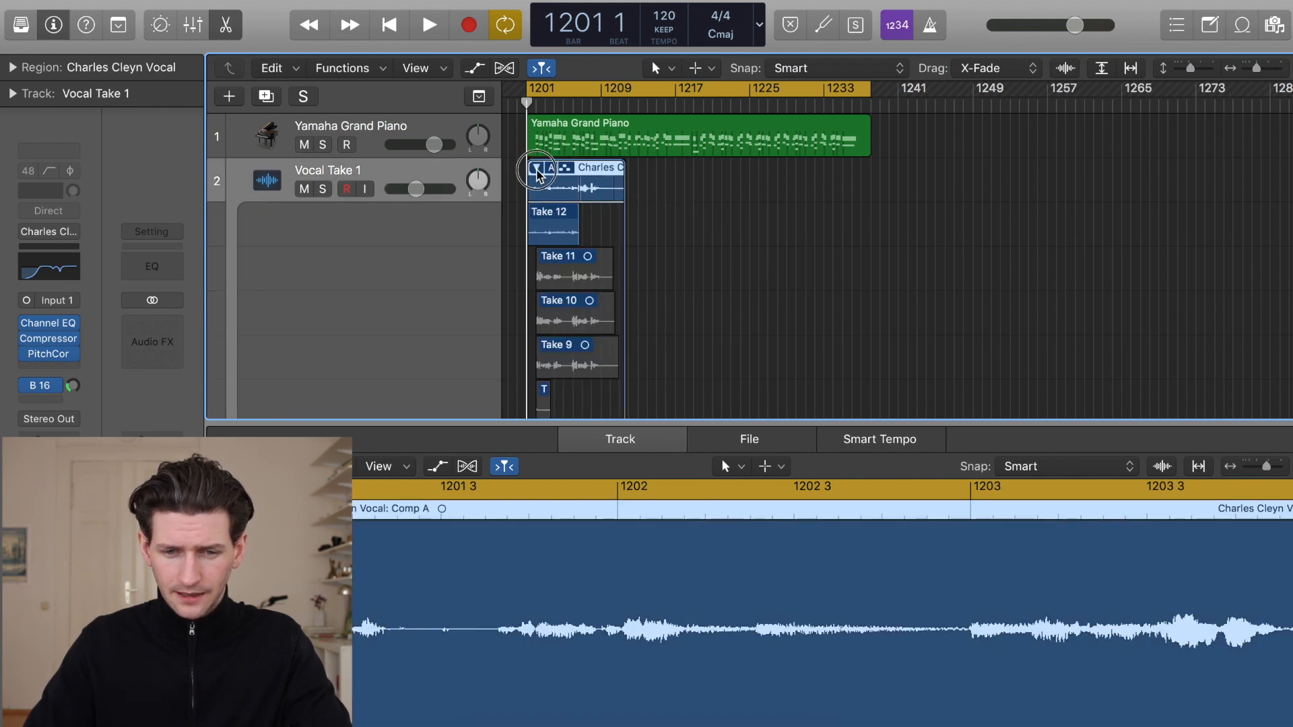
{"action": "left_click", "coordinate": [537, 168]}
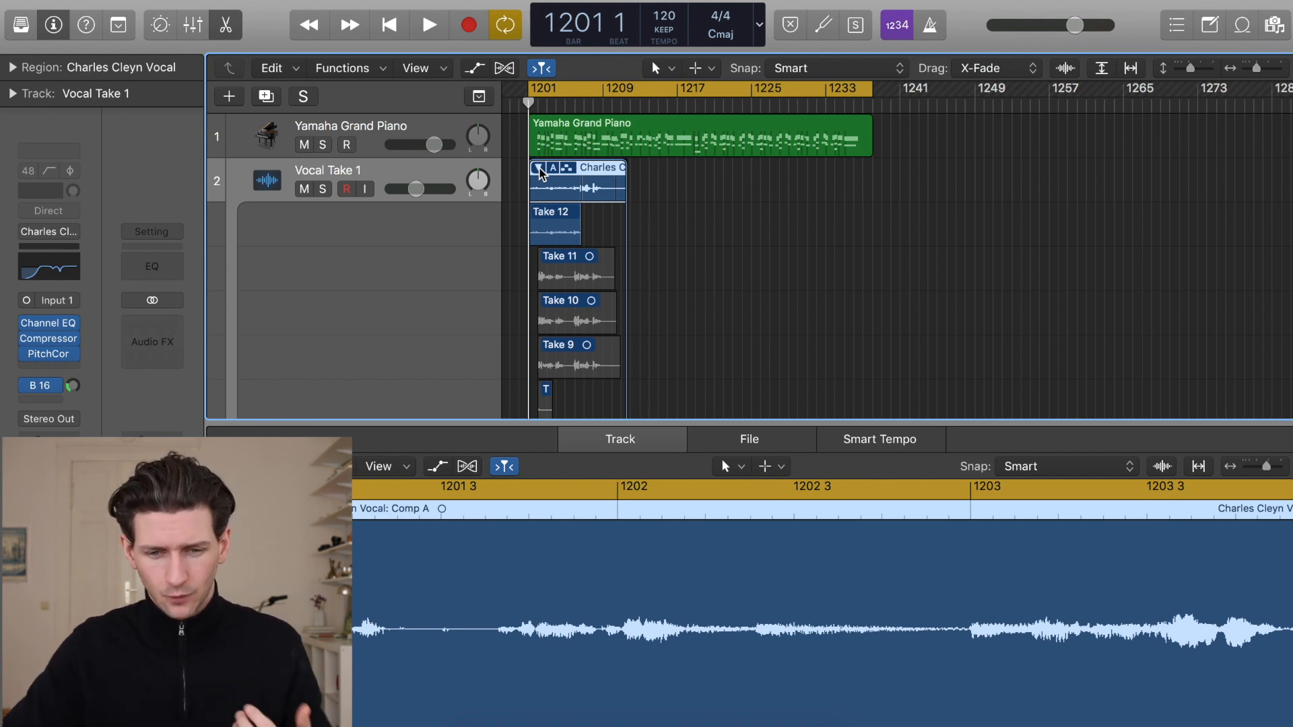
- Collapse the take folder, rename the track back to Vocal 1 and record a new Take 13
{"action": "left_click", "coordinate": [534, 167]}
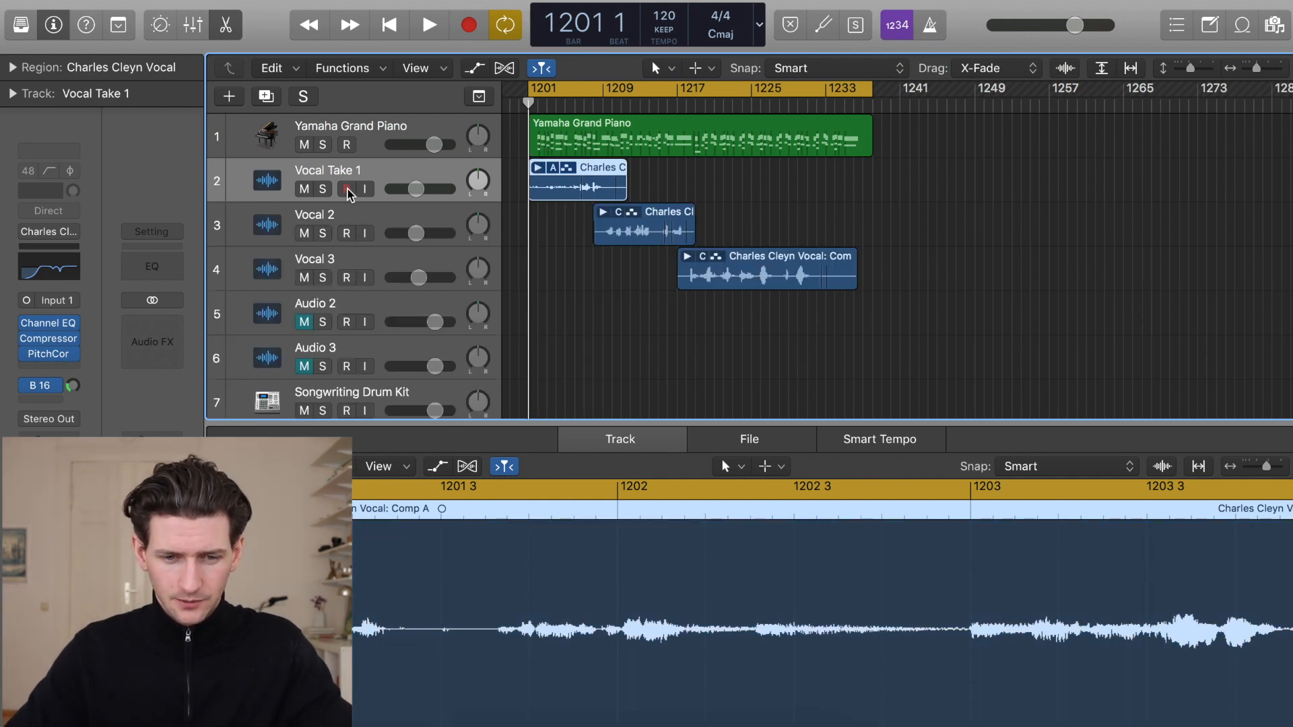
{"action": "double_click", "coordinate": [329, 170]}
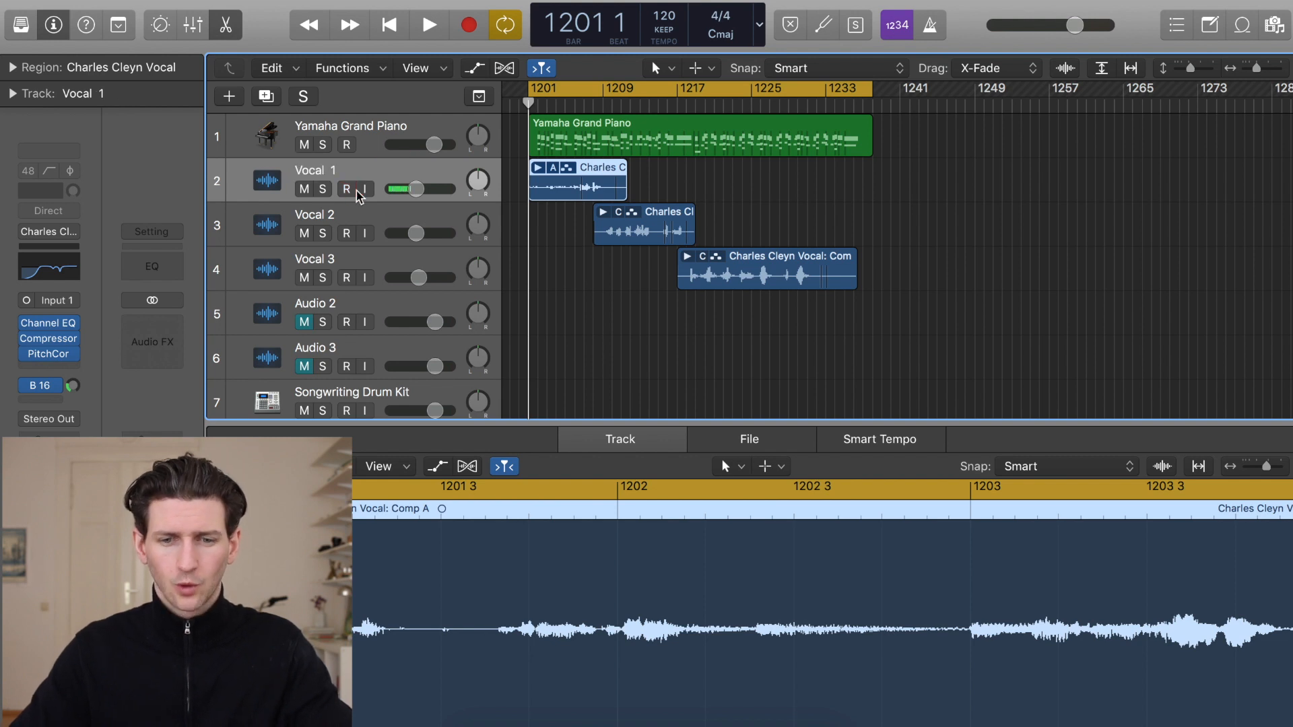
{"action": "left_click", "coordinate": [428, 24]}
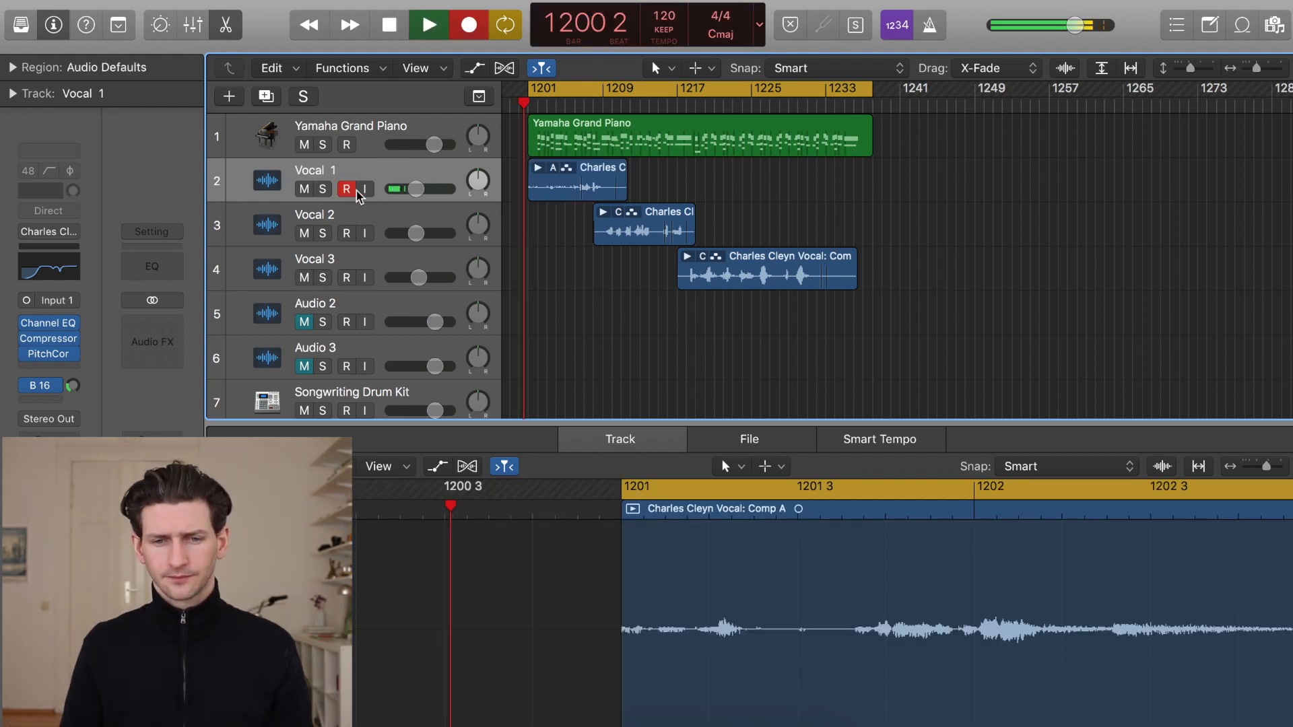
{"action": "left_click", "coordinate": [427, 24]}
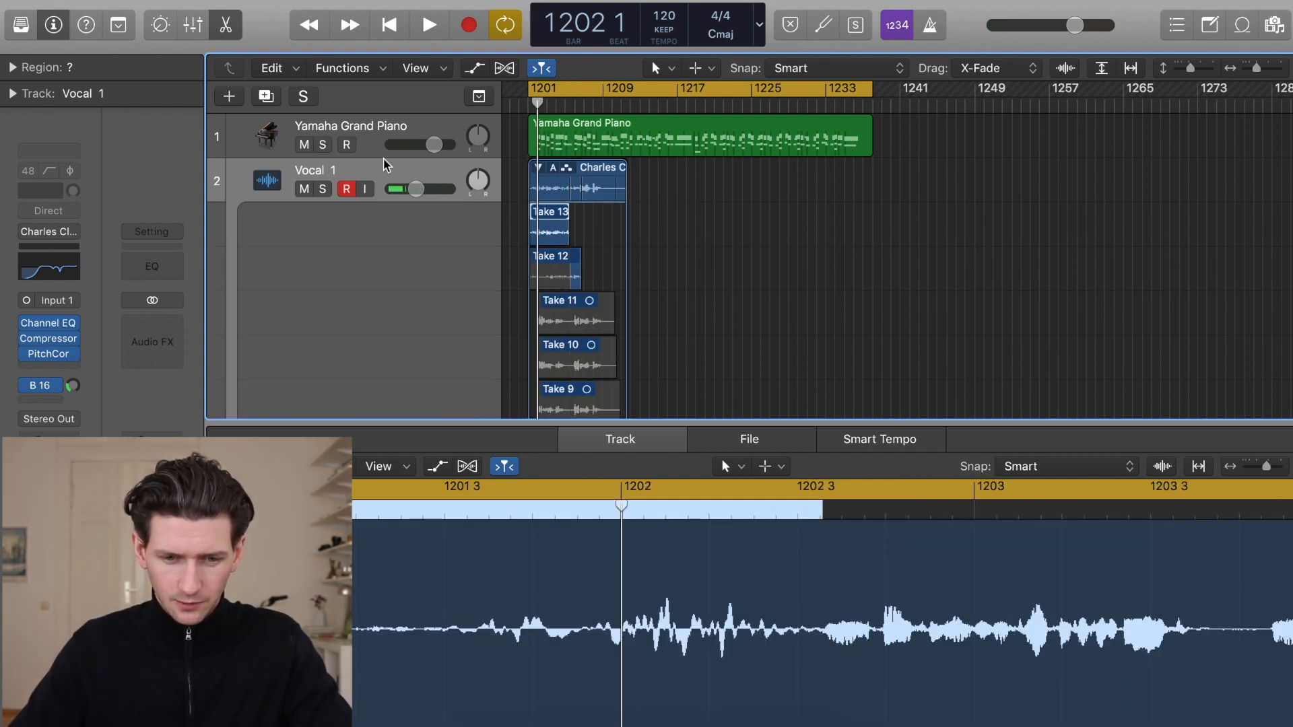
- Solo Vocal 1, stop recording and reopen its take folder showing Take 13
{"action": "left_click", "coordinate": [302, 96]}
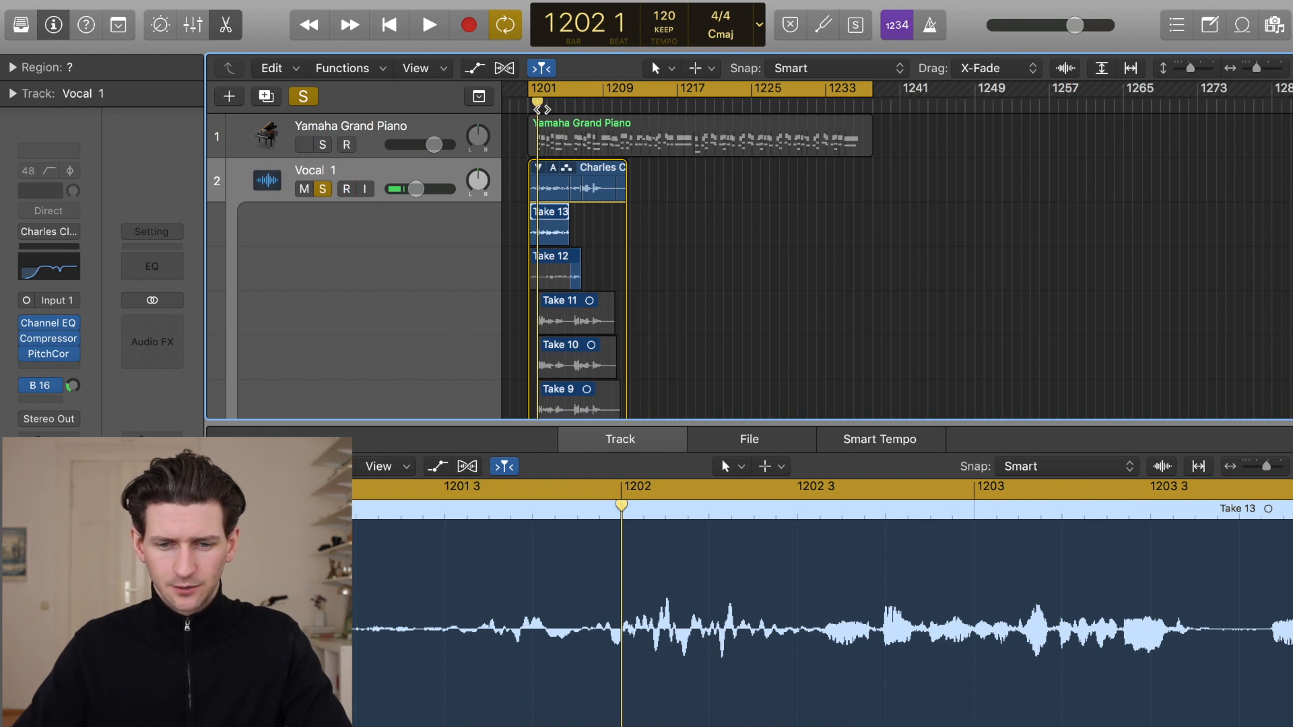
{"action": "left_click", "coordinate": [429, 24]}
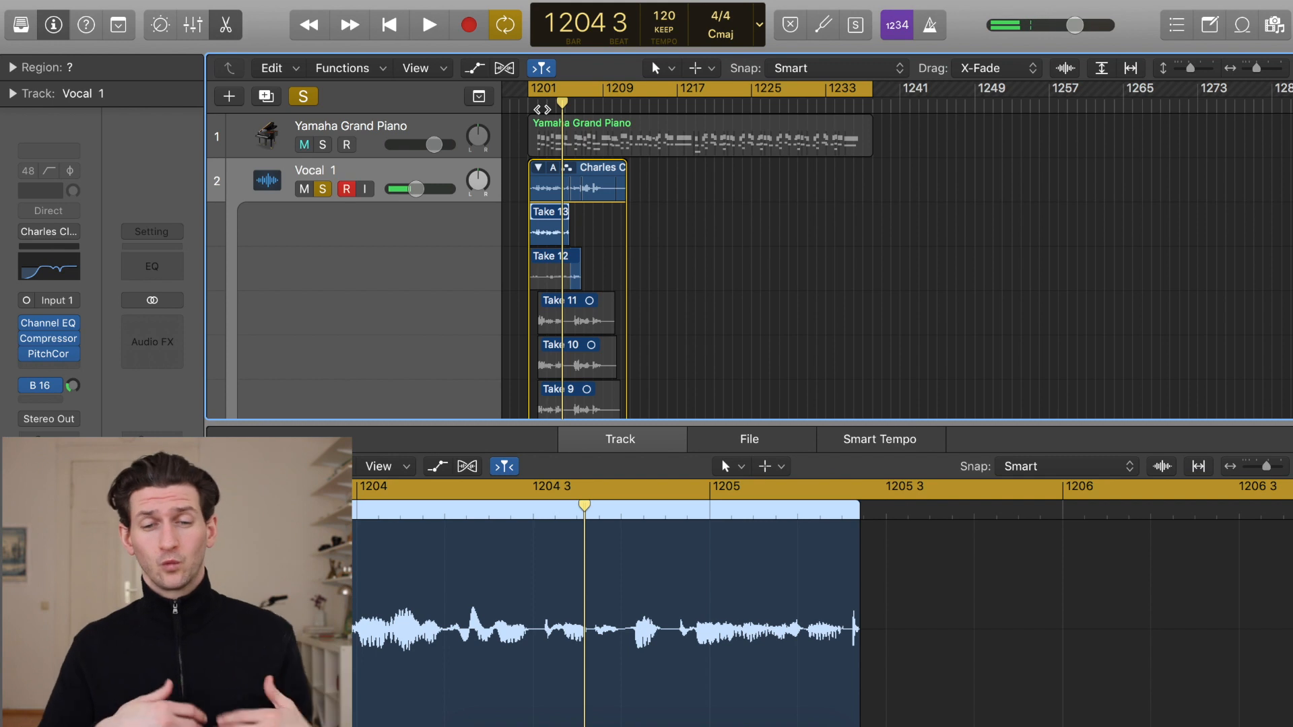
{"action": "left_click", "coordinate": [303, 144]}
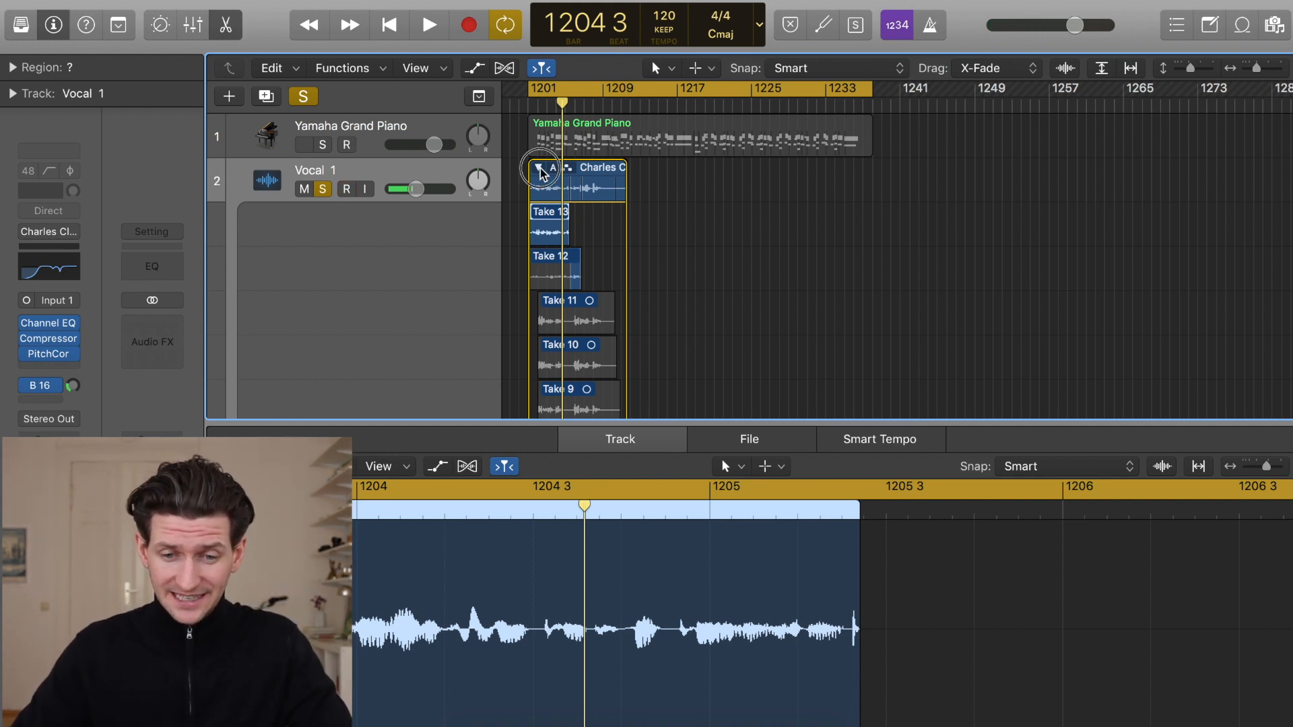
{"action": "left_click", "coordinate": [540, 167]}
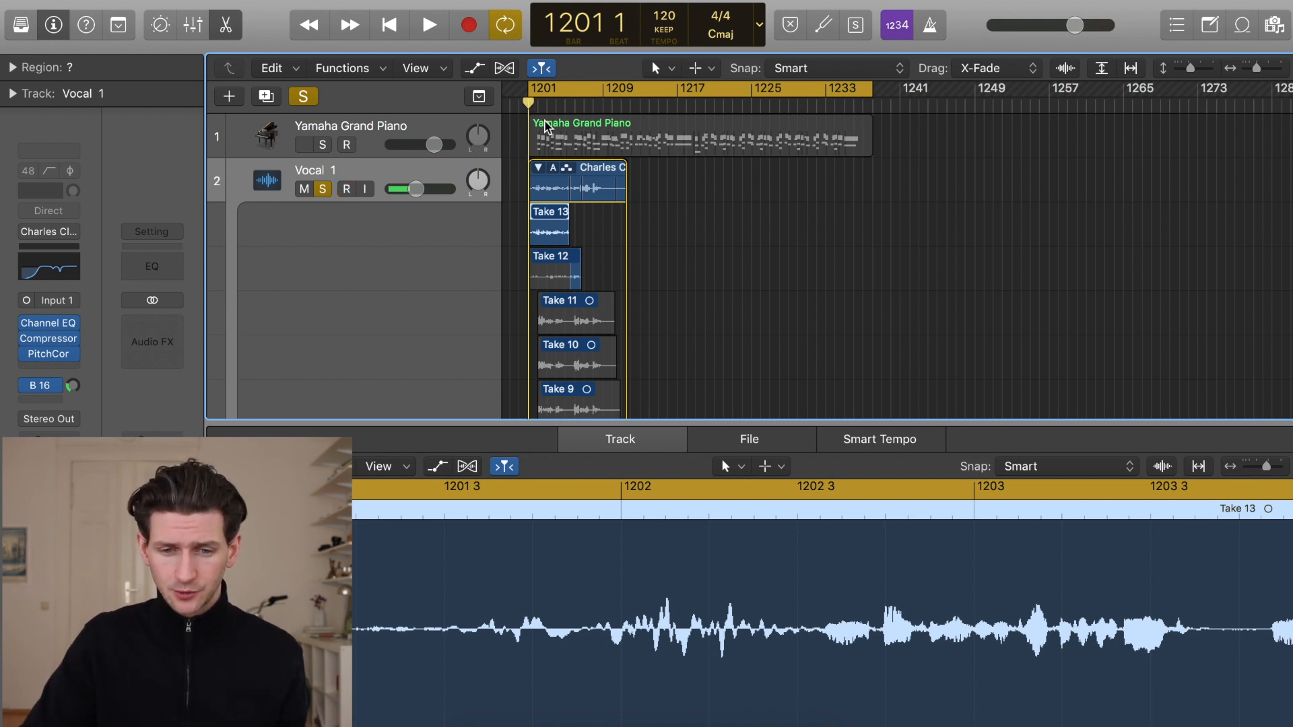
- Scroll the take lanes down to bring Takes 2 through 8 into view
{"action": "scroll", "scroll_direction": "down", "scroll_amount": 3}
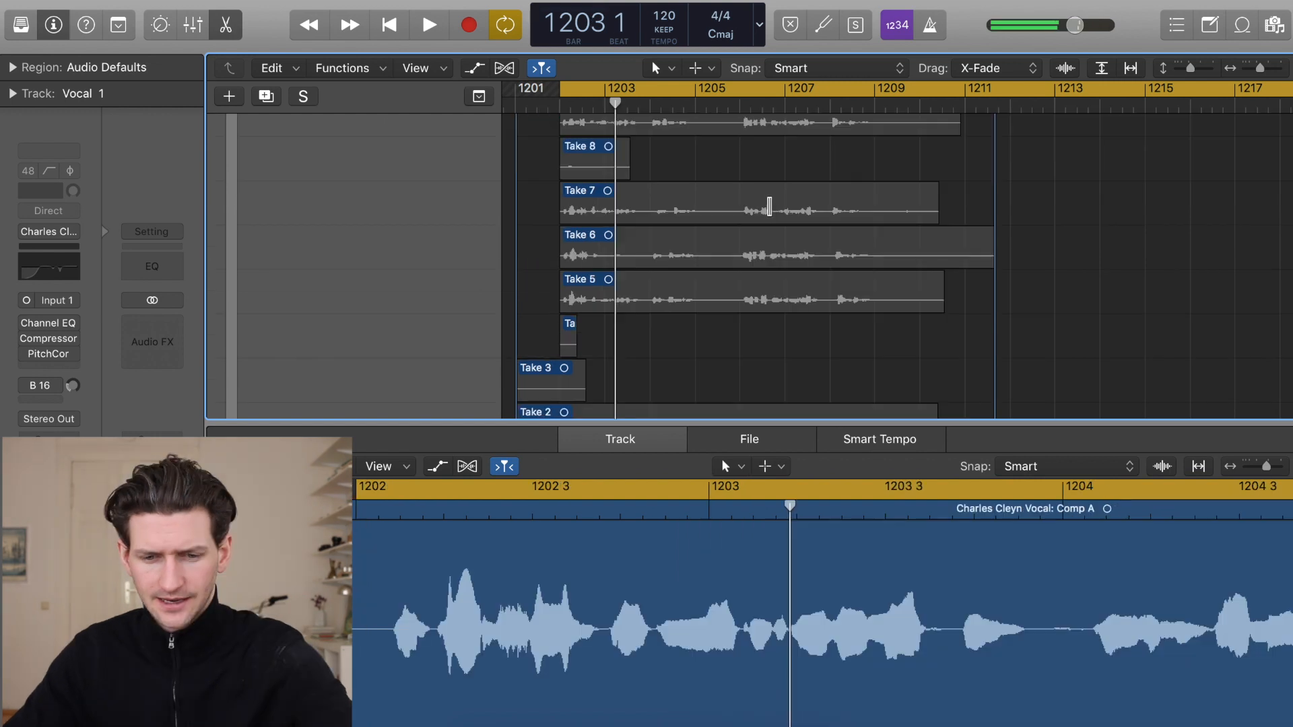
- Set a cycle loop over the phrase starting at bar 1202 and play it back
{"action": "scroll", "scroll_direction": "down", "scroll_amount": 3}
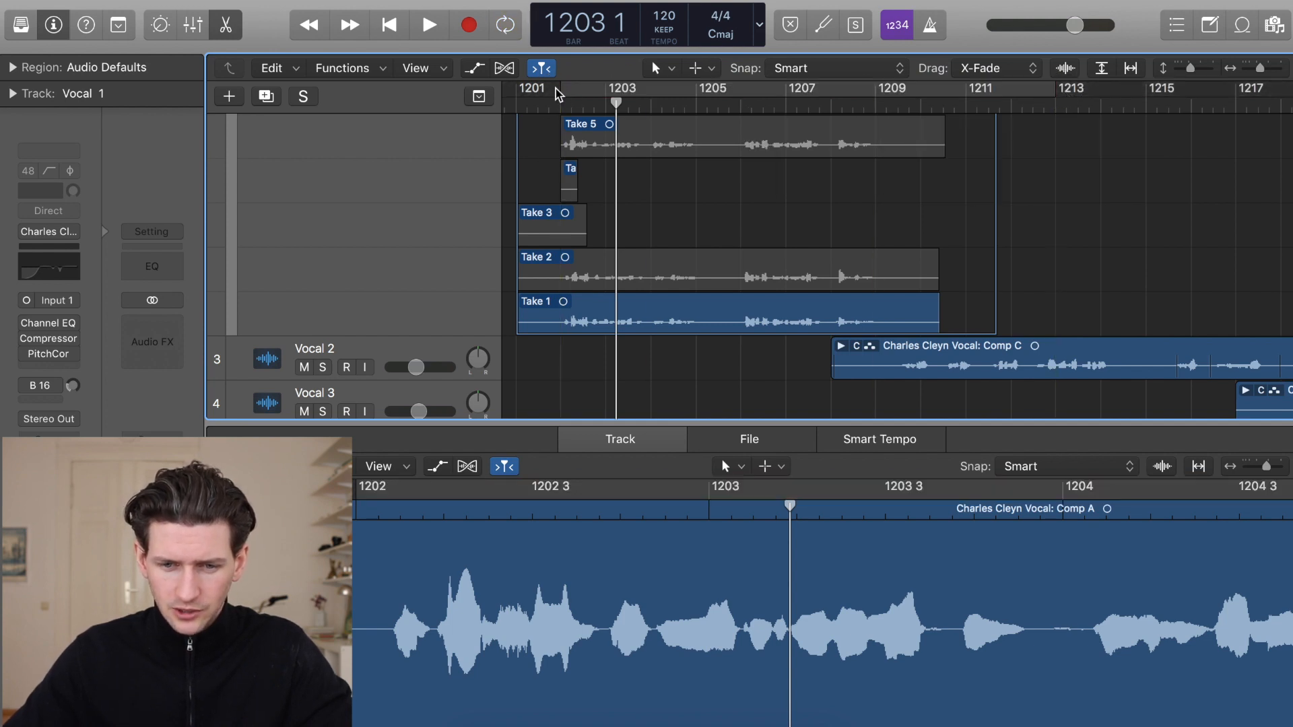
{"action": "left_click", "coordinate": [571, 105]}
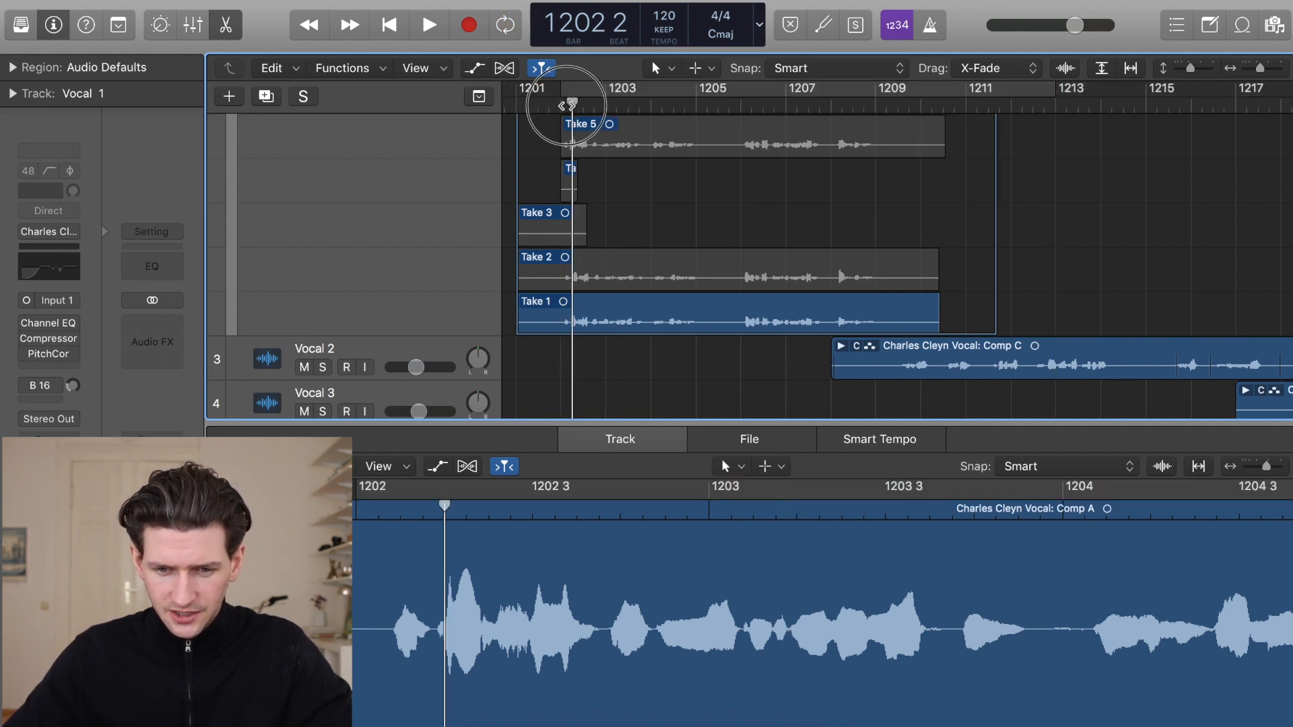
{"action": "left_click", "coordinate": [427, 24]}
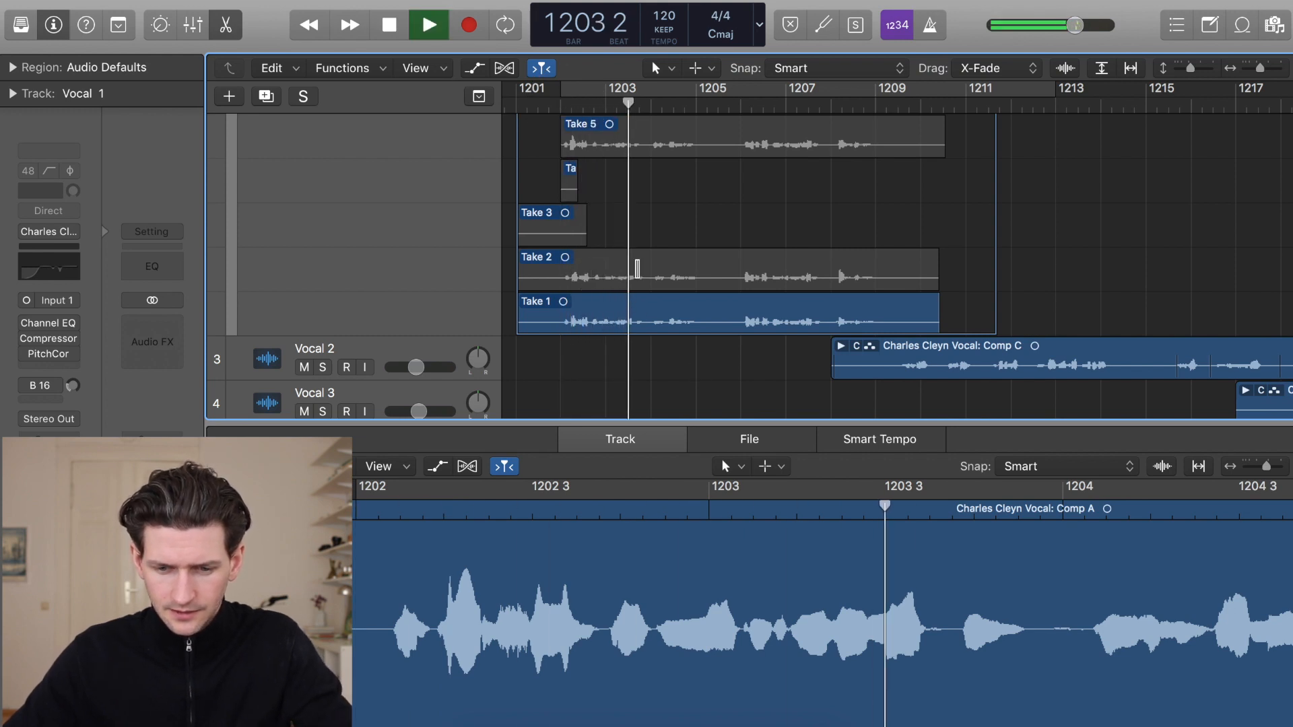
{"action": "left_click", "coordinate": [602, 88]}
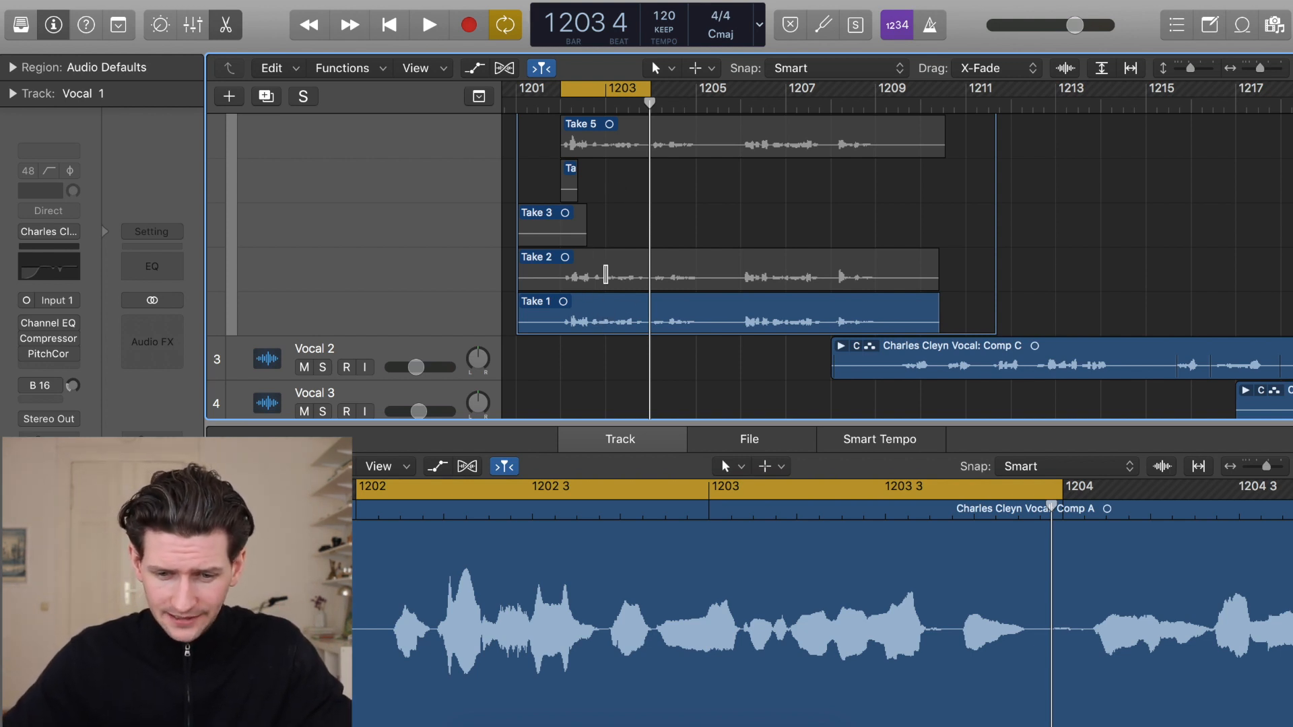
- Audition Take 2 and then Take 5 as the active take while the loop plays
{"action": "left_click", "coordinate": [427, 24]}
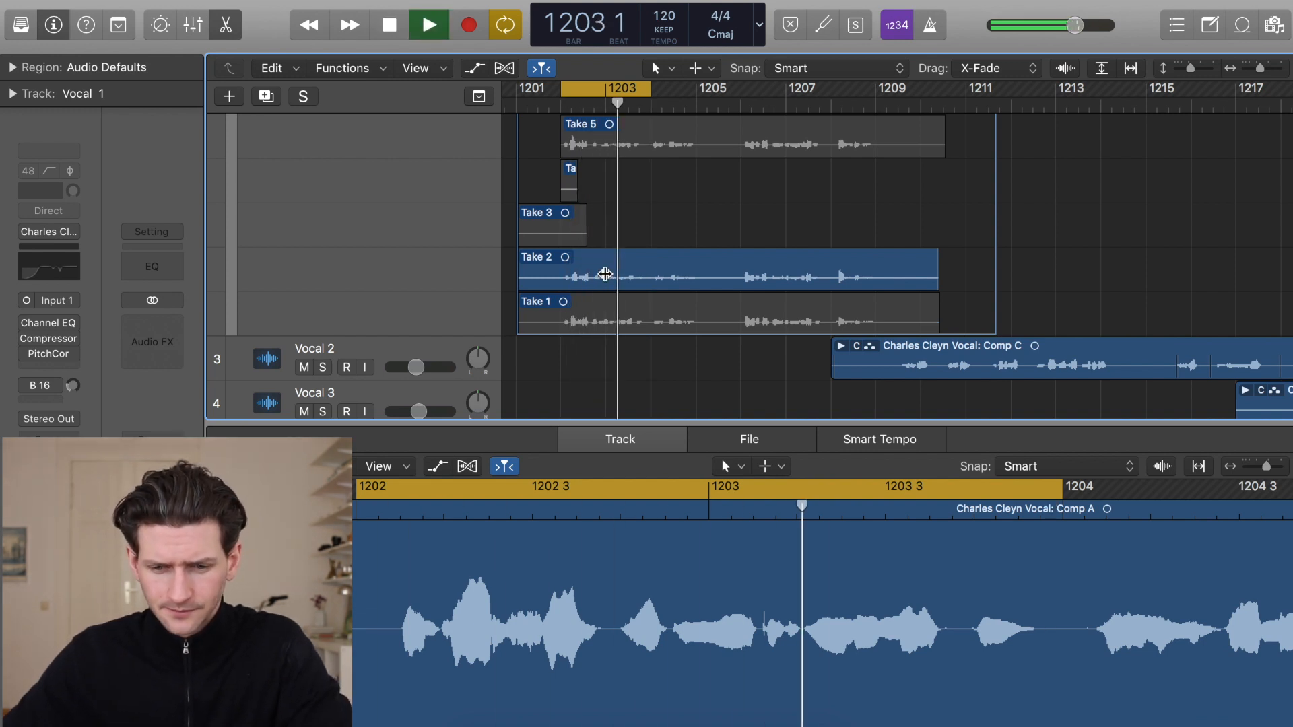
{"action": "left_click", "coordinate": [389, 24]}
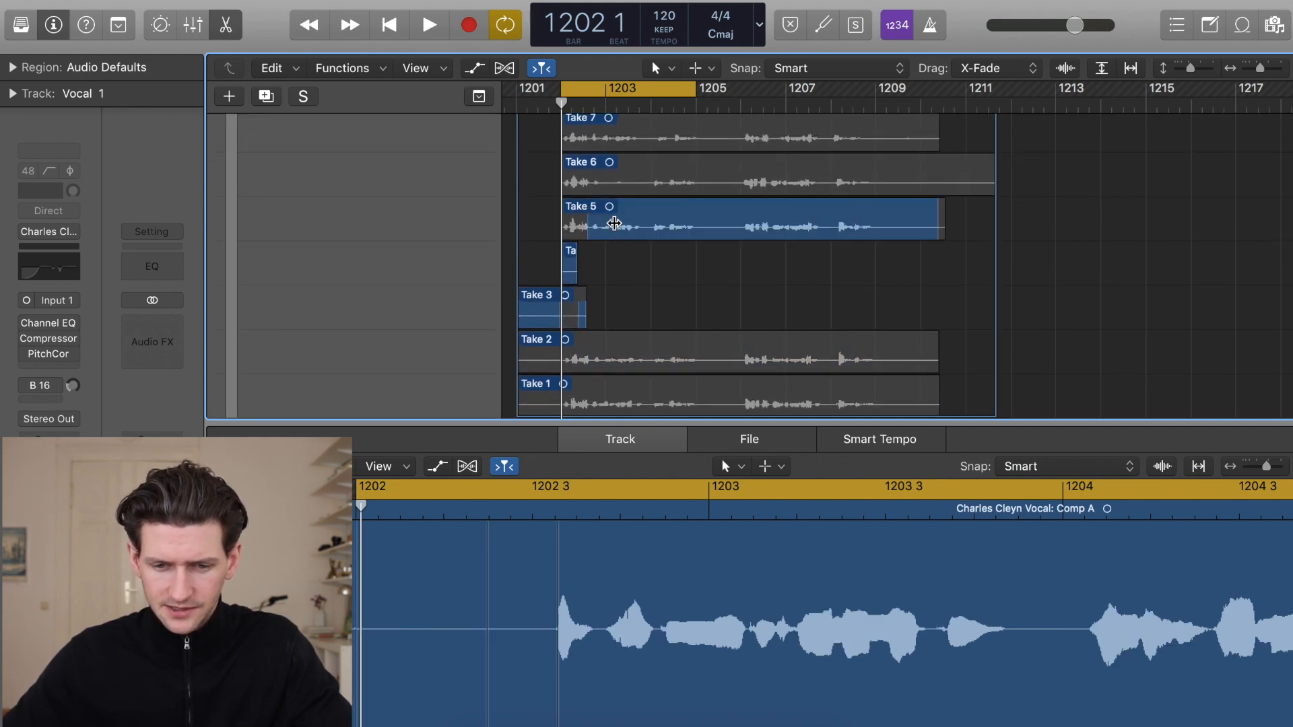
{"action": "left_click", "coordinate": [427, 24]}
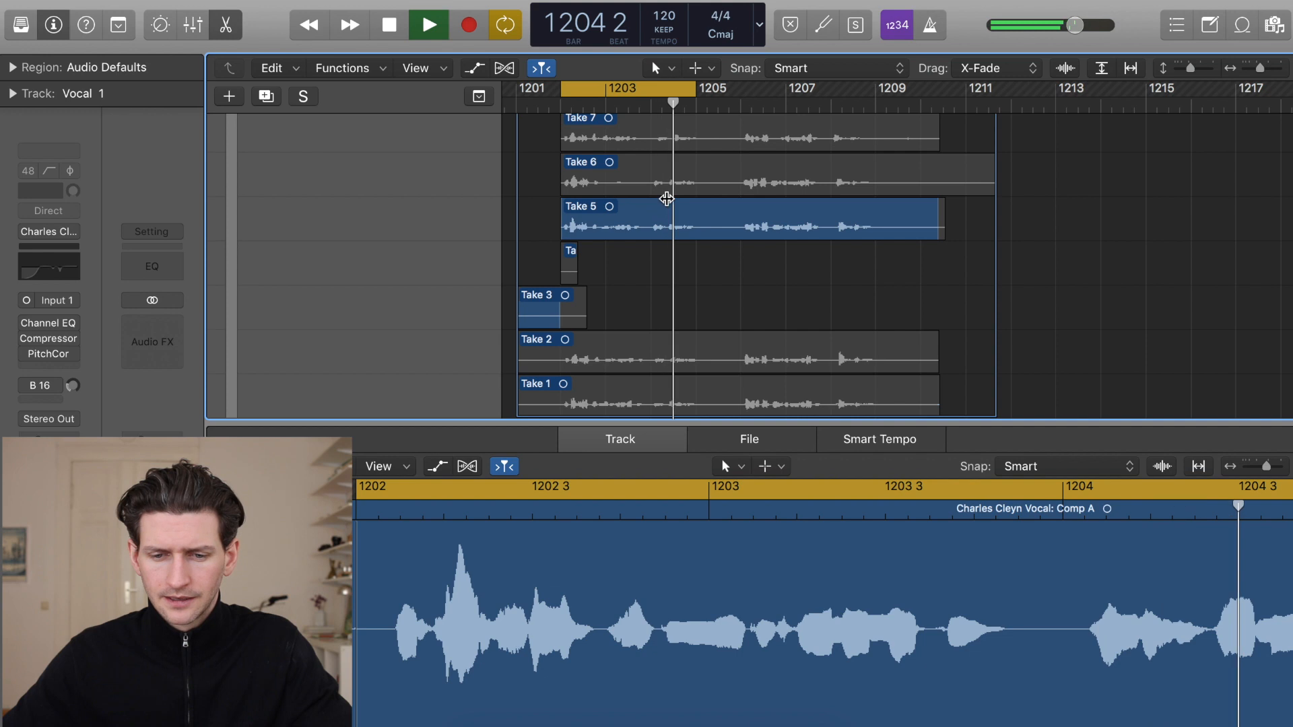
{"action": "left_click", "coordinate": [388, 24]}
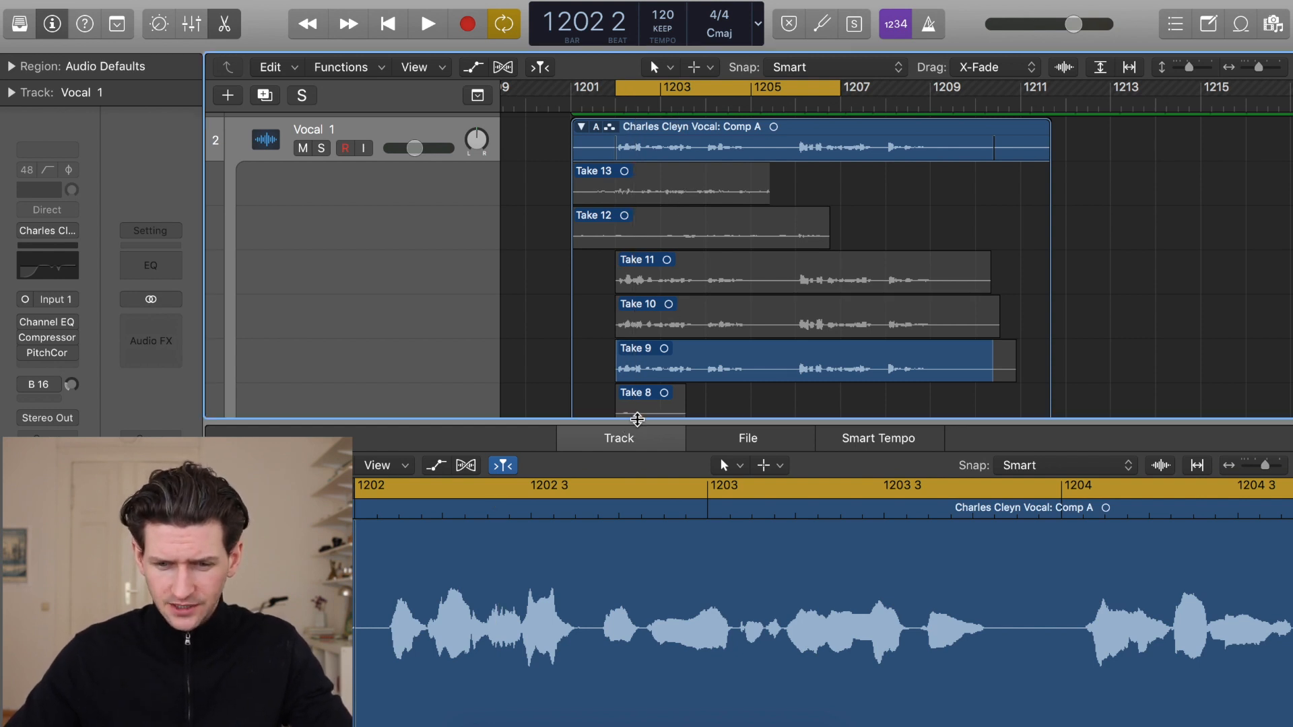
- Close the audio editor pane so the take folder fills the arrange area
{"action": "left_click", "coordinate": [619, 438]}
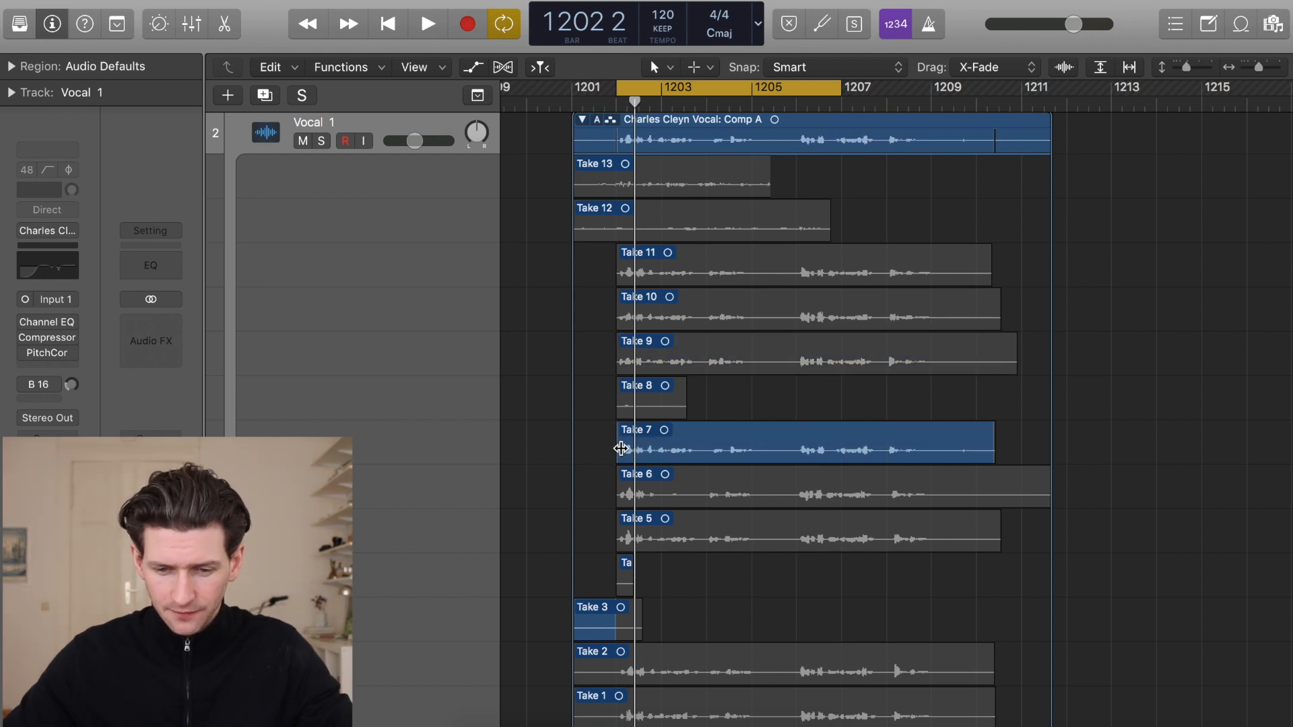
{"action": "mouse_move", "coordinate": [656, 350]}
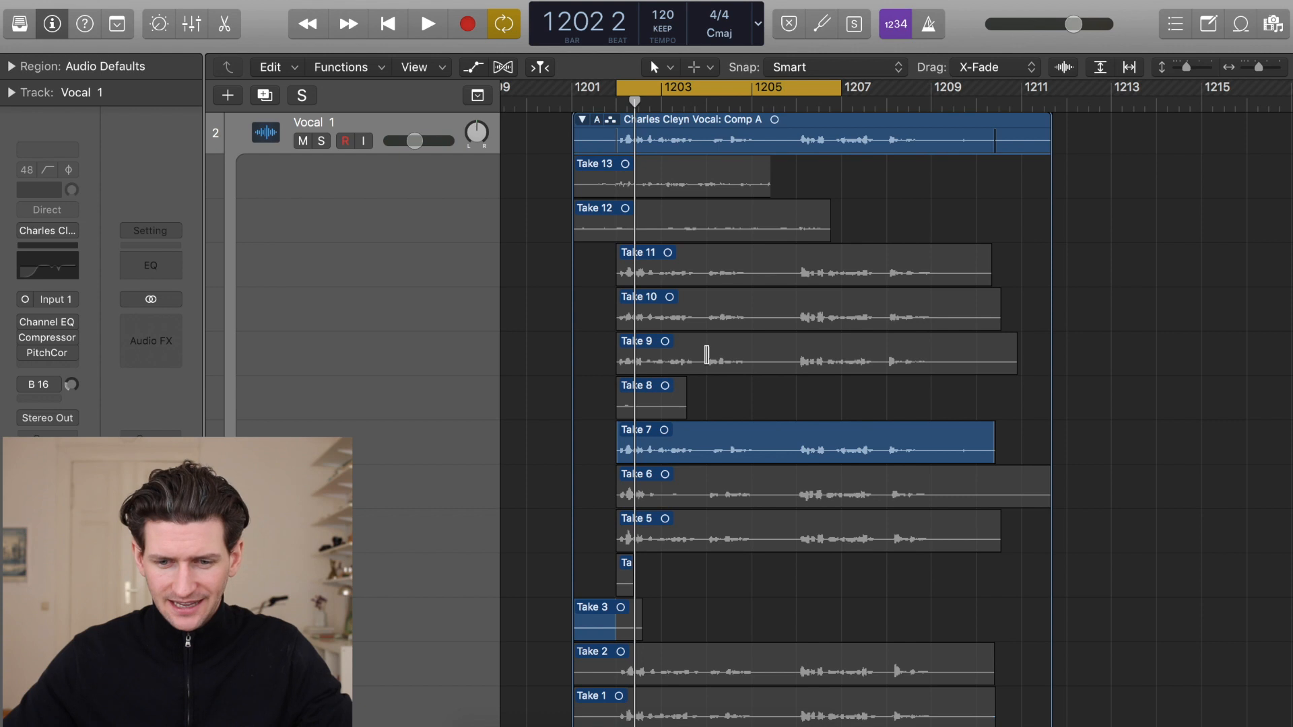
{"action": "mouse_move", "coordinate": [796, 267]}
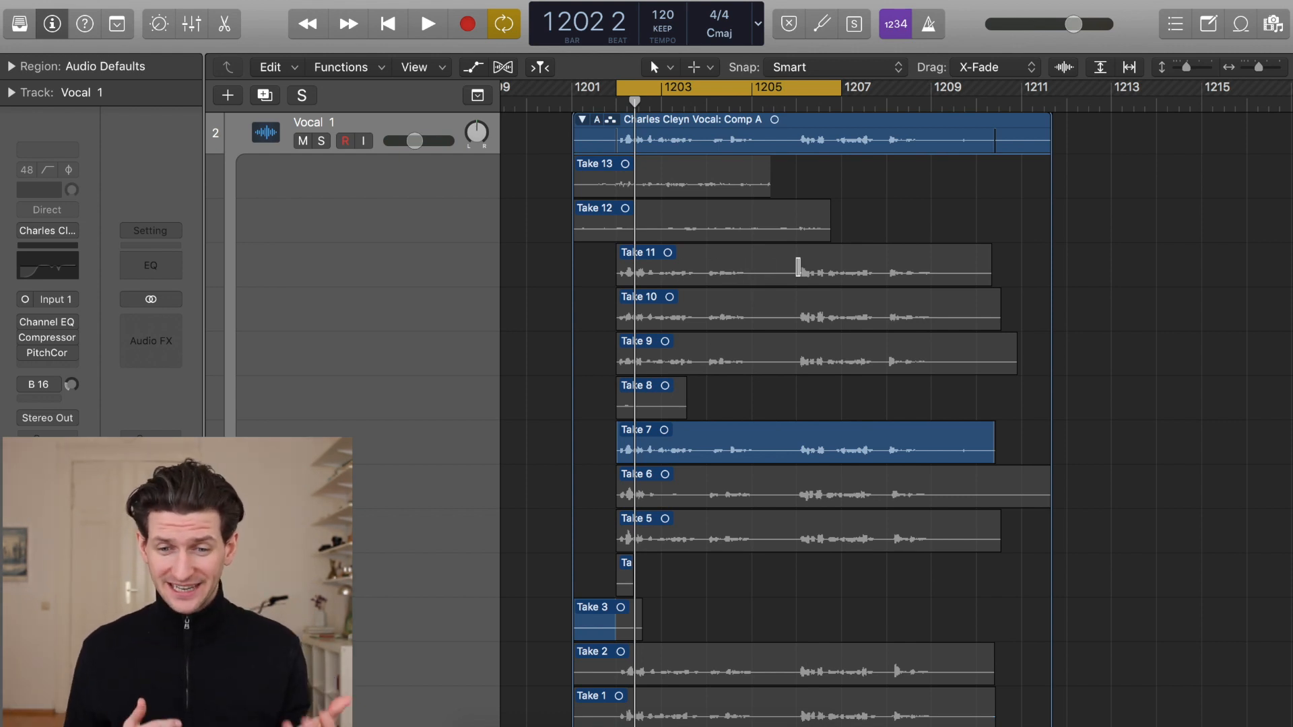
{"action": "mouse_move", "coordinate": [611, 558]}
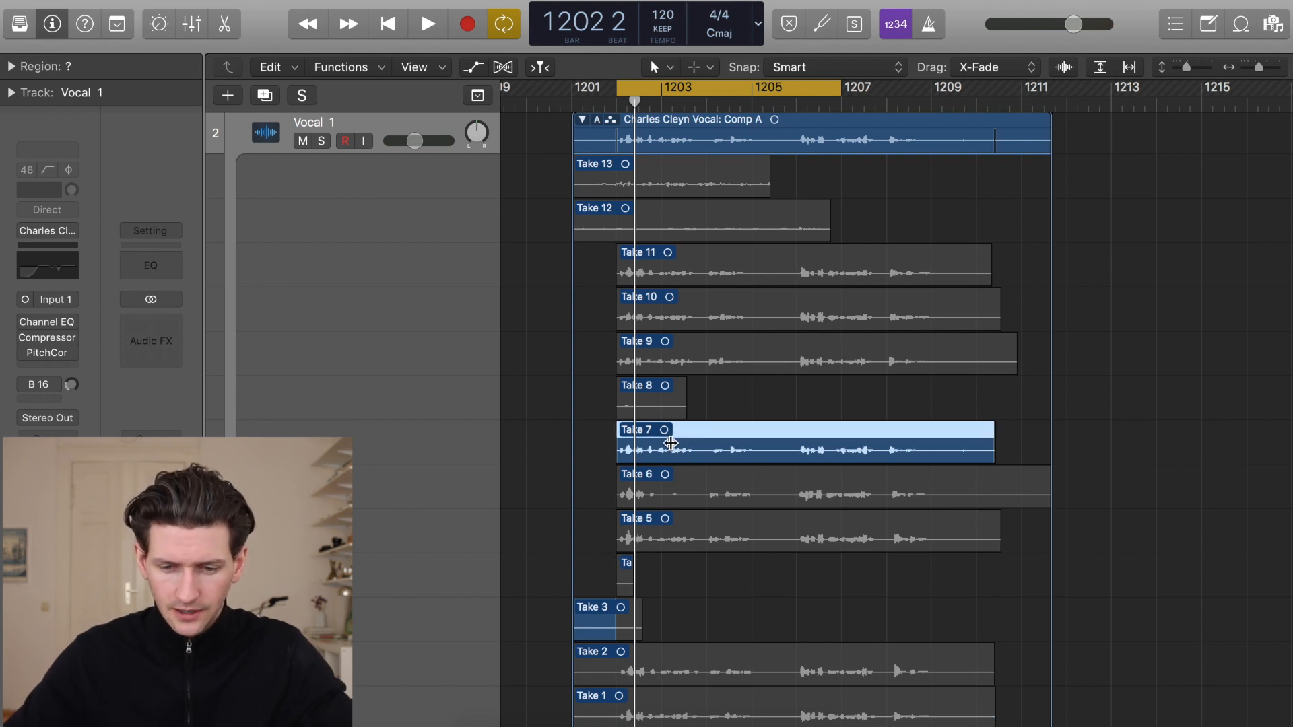
- Audition Takes 7 and 9, keep Take 7 for the opening into Take 10, then collapse the folder
{"action": "left_click", "coordinate": [427, 23]}
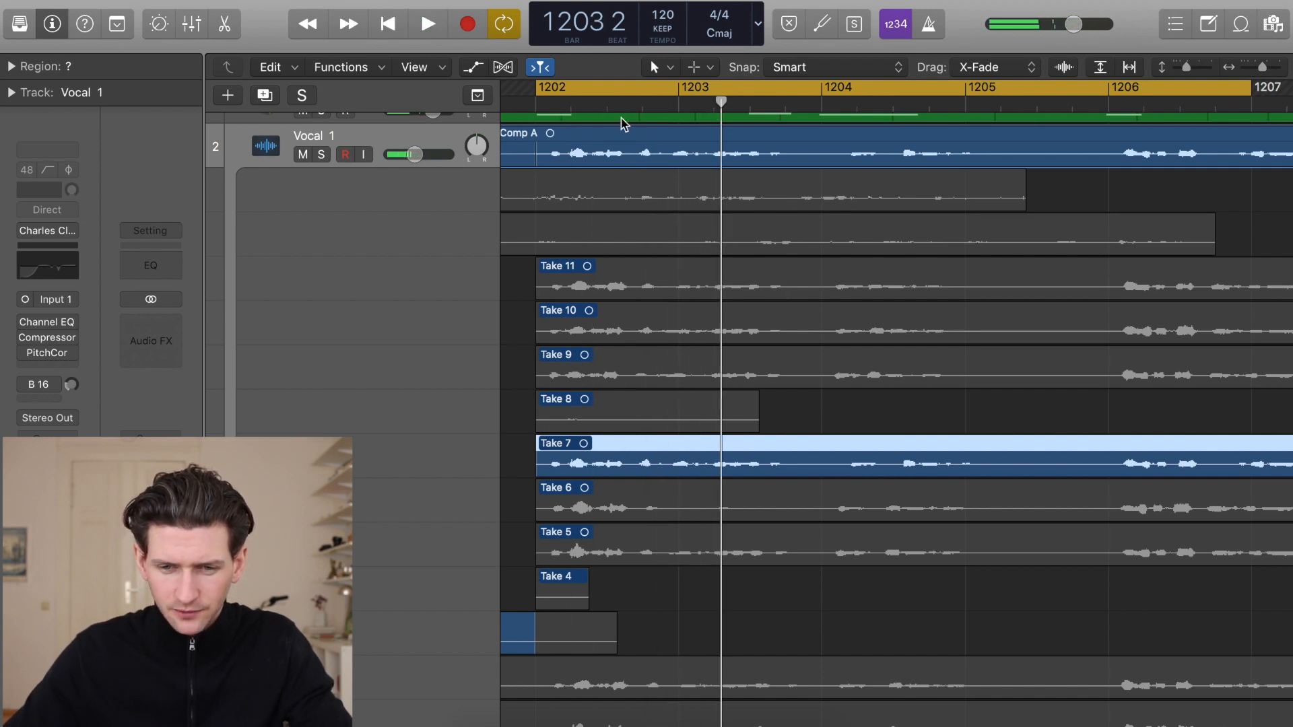
{"action": "left_click", "coordinate": [427, 23]}
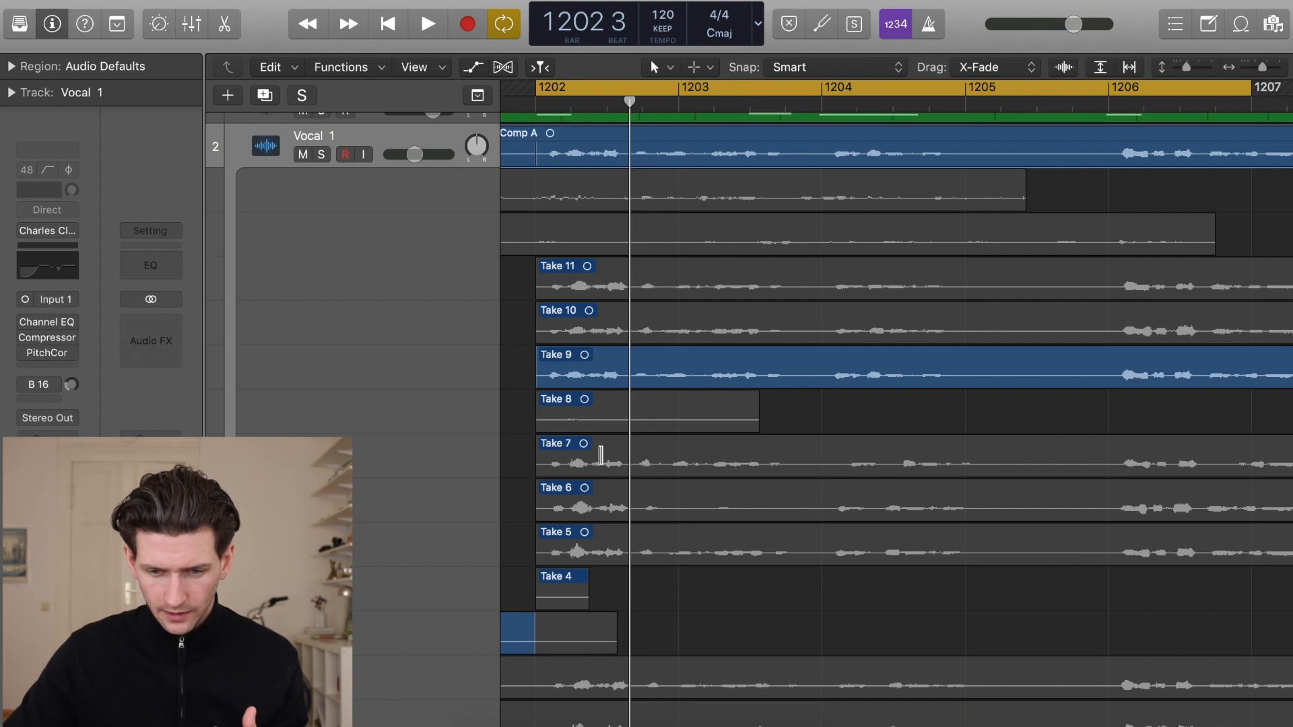
{"action": "mouse_move", "coordinate": [720, 427]}
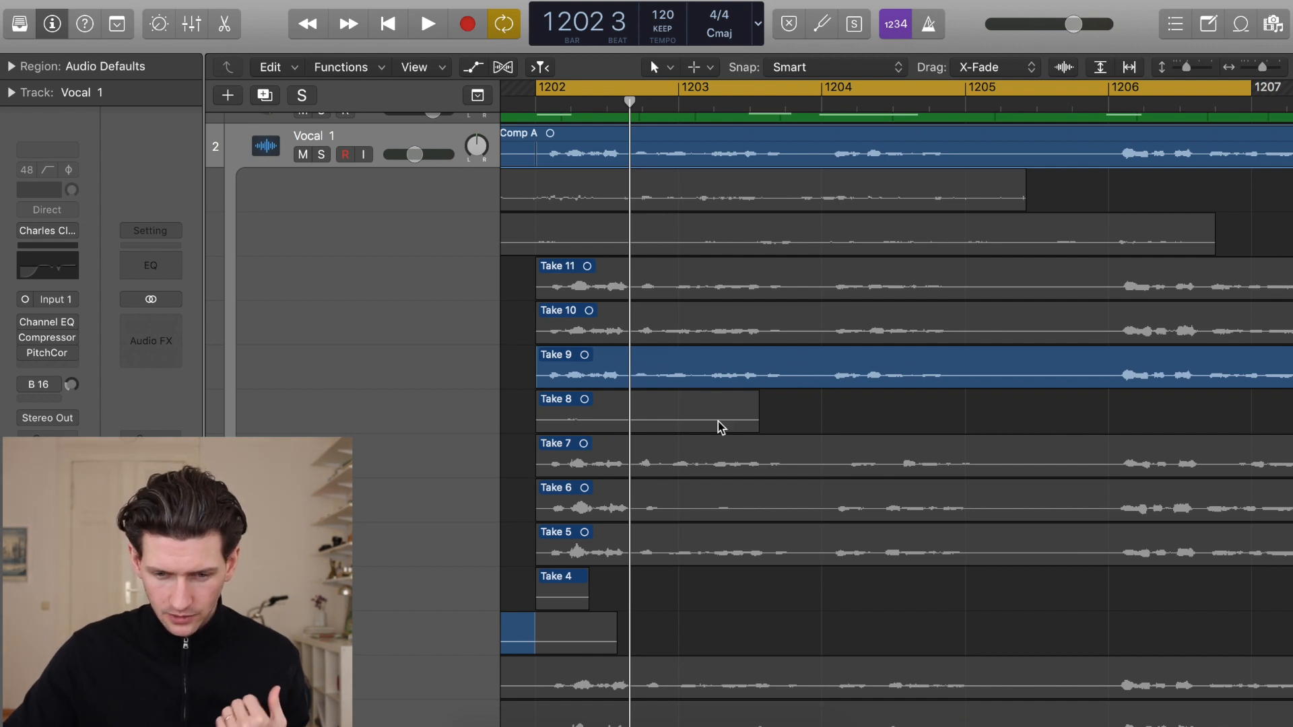
{"action": "mouse_move", "coordinate": [648, 458]}
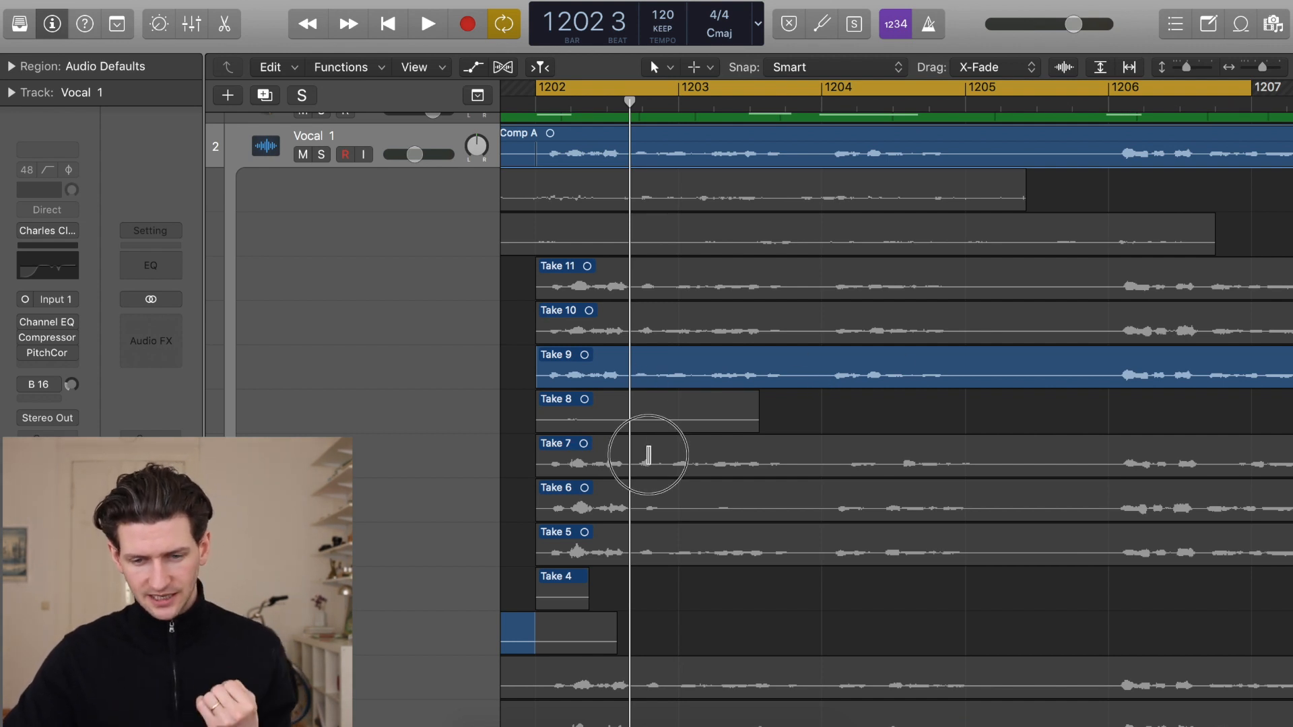
{"action": "left_click", "coordinate": [710, 453]}
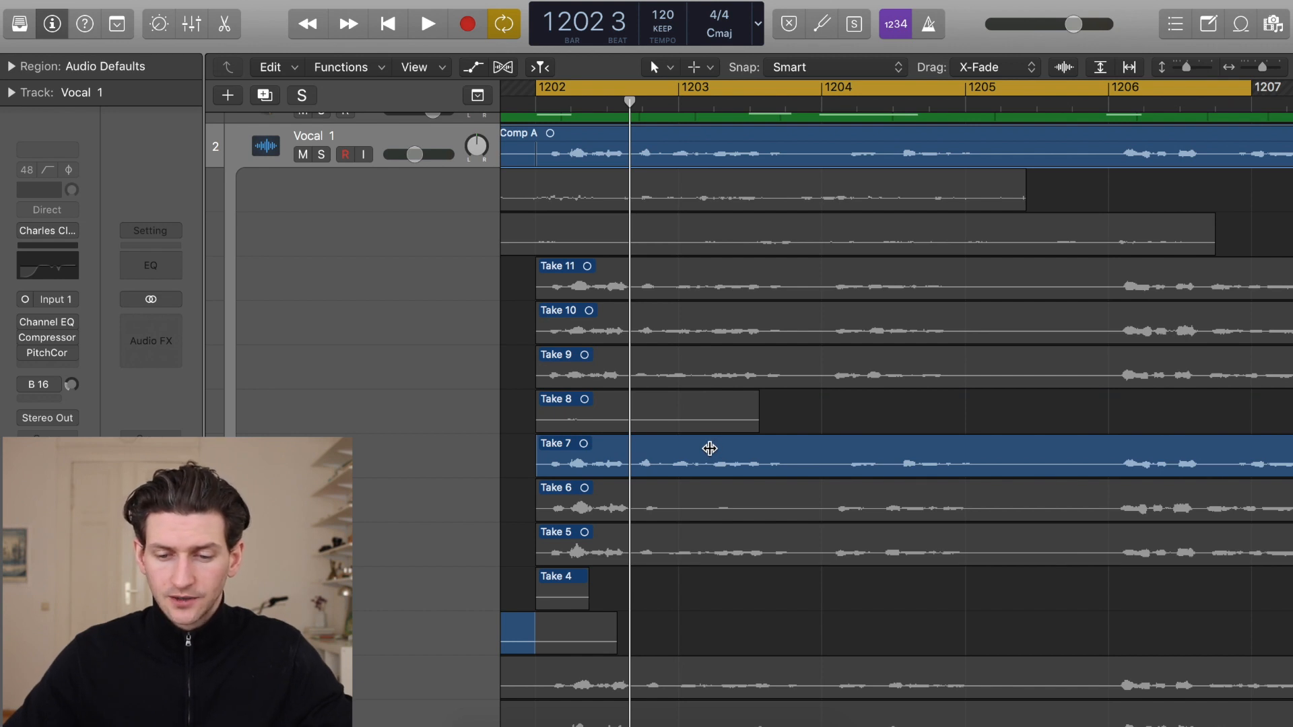
{"action": "mouse_move", "coordinate": [722, 365]}
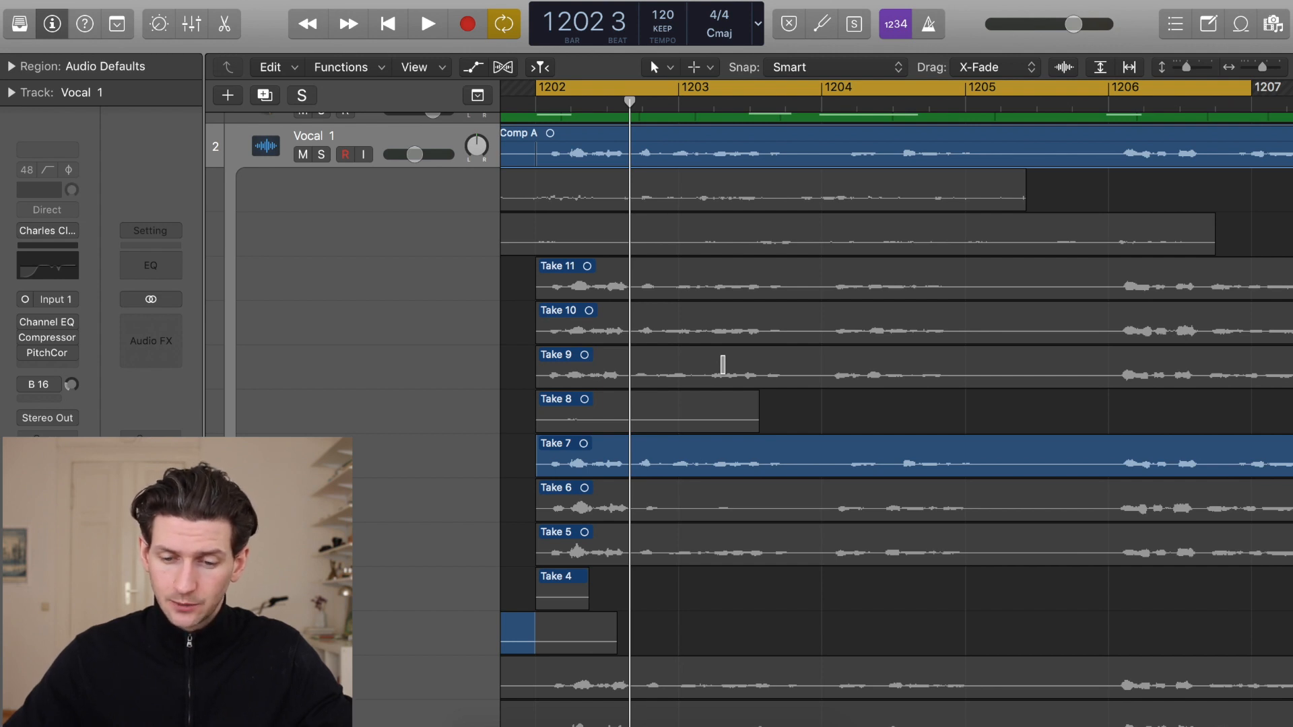
{"action": "mouse_move", "coordinate": [996, 367]}
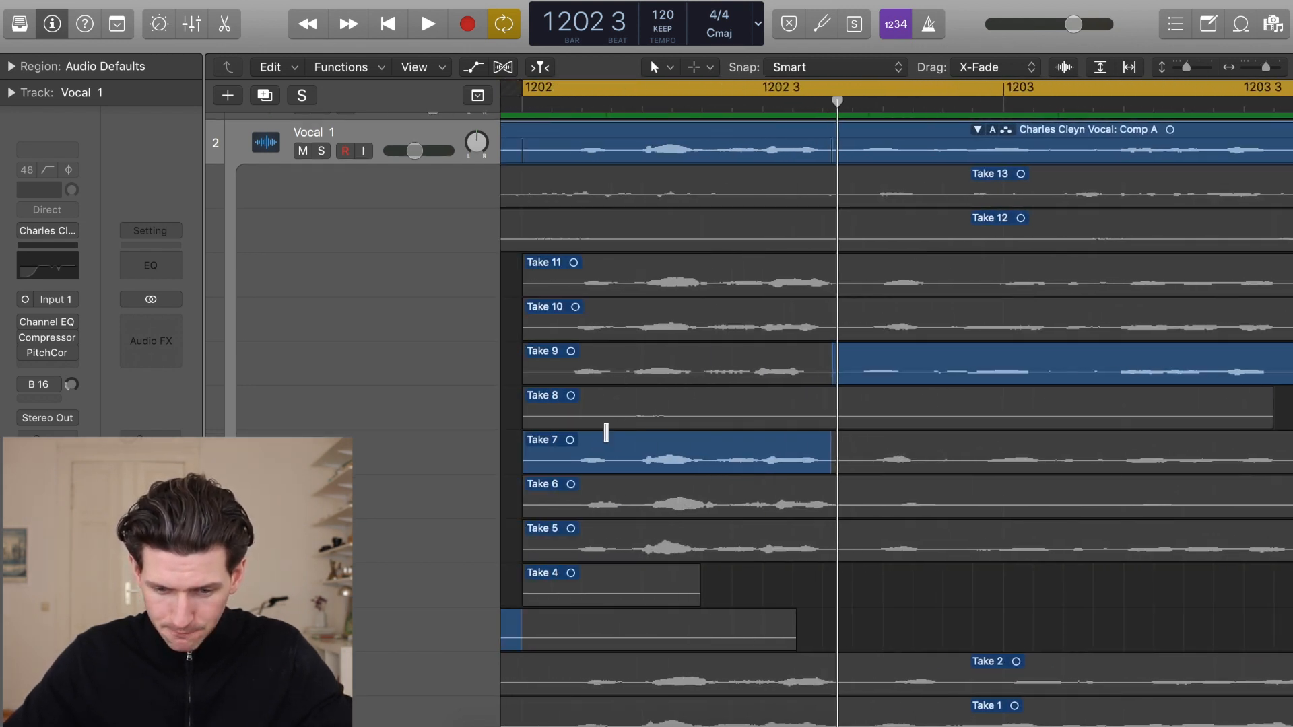
{"action": "mouse_move", "coordinate": [805, 454]}
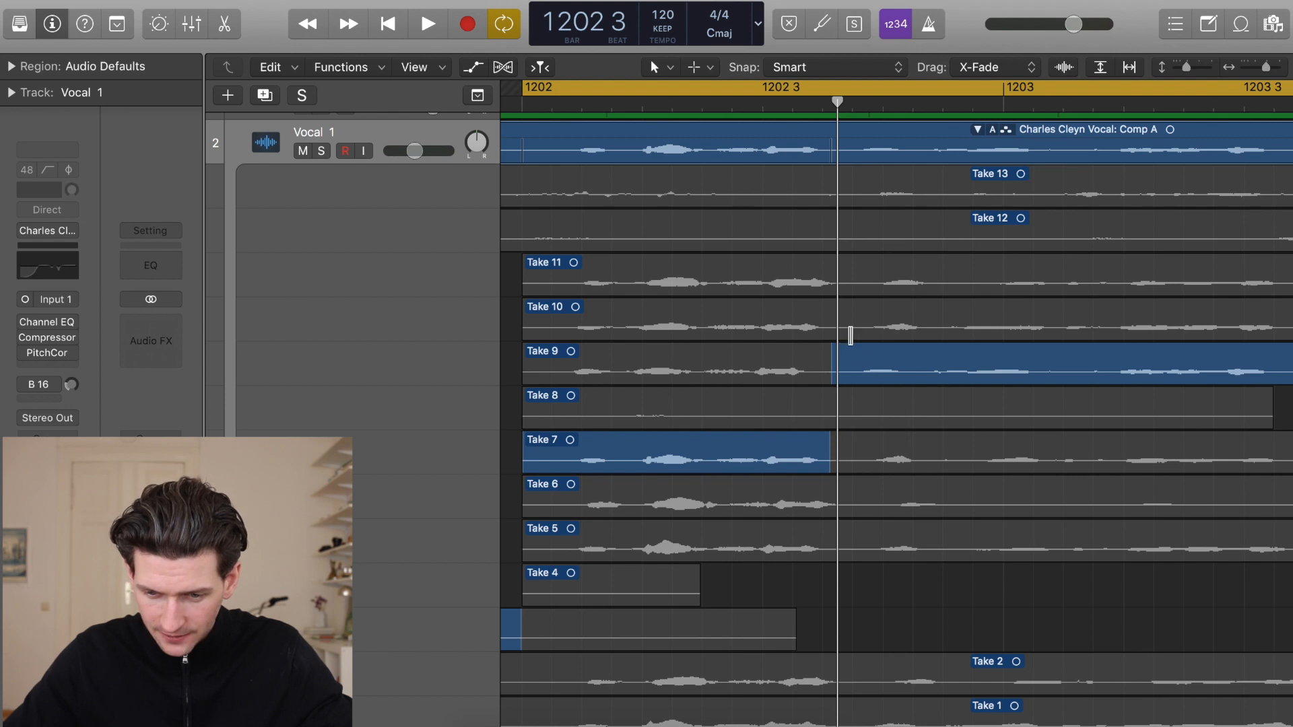
{"action": "mouse_move", "coordinate": [836, 387]}
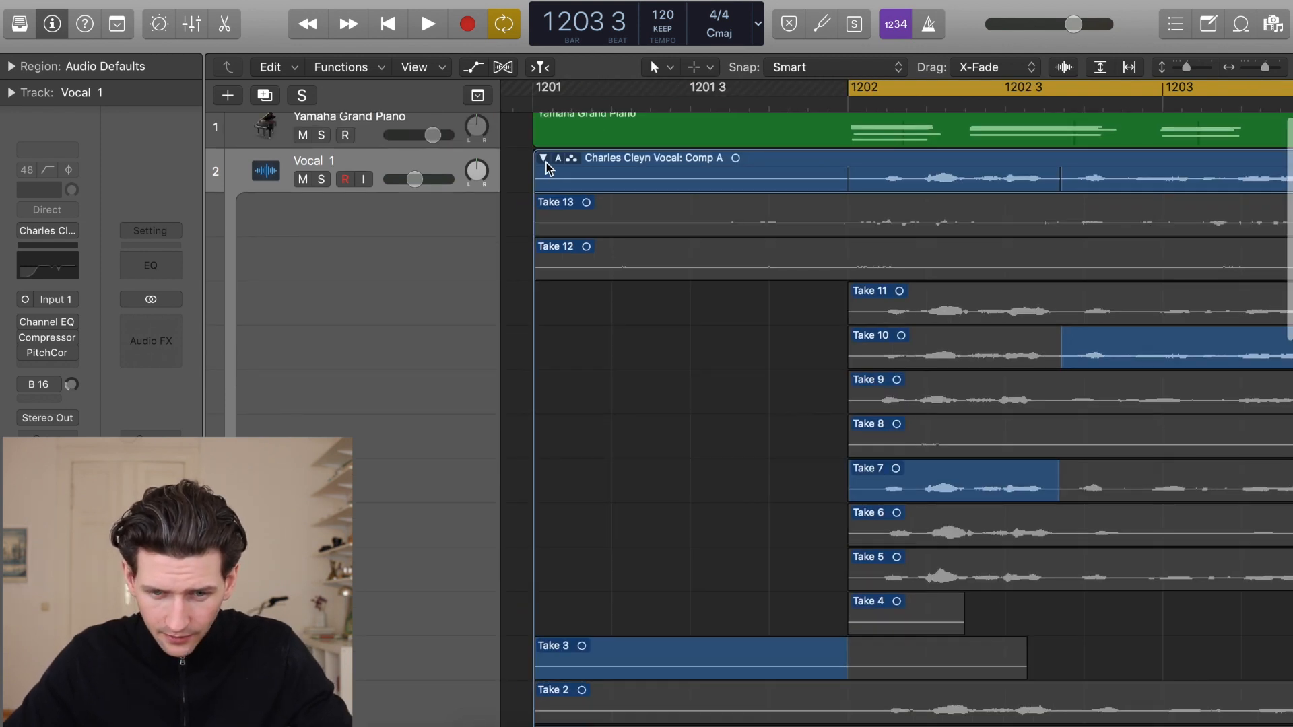
{"action": "left_click", "coordinate": [543, 158]}
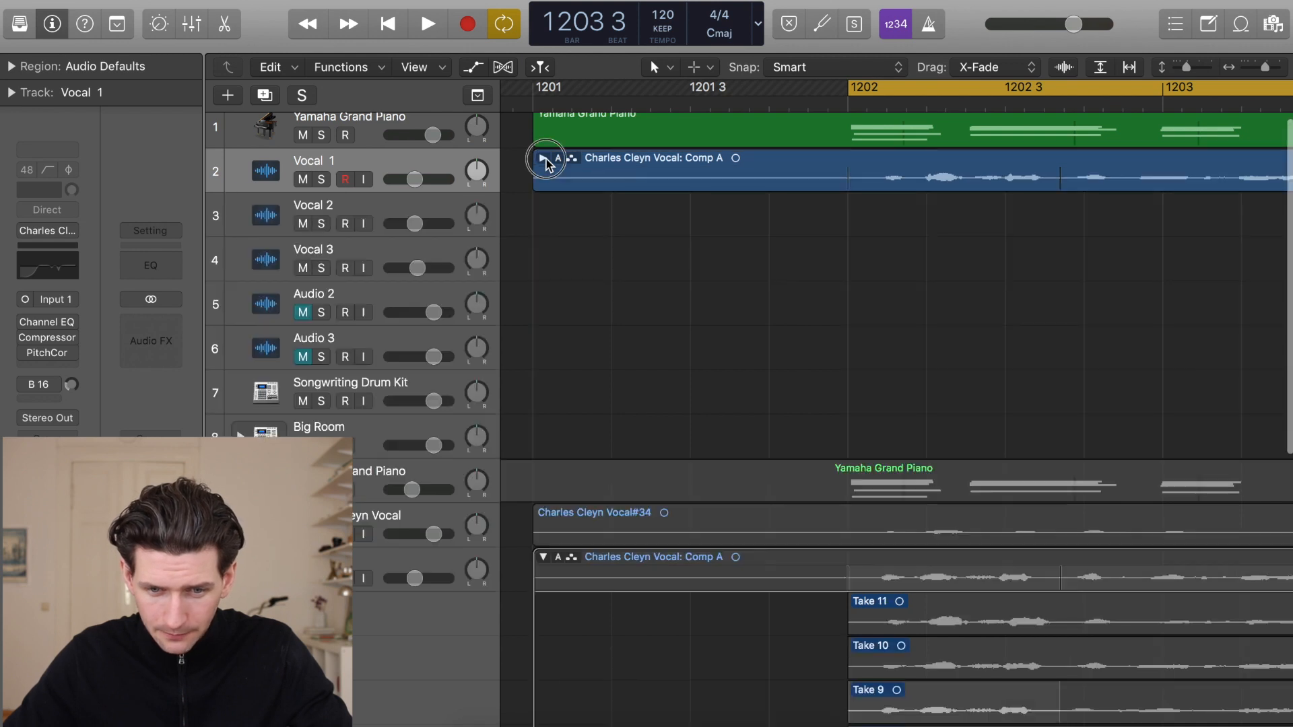
- Reopen the take folder and swipe Take 11 and Take 9 over the Take 6 section around bar 1206
{"action": "left_click", "coordinate": [427, 23]}
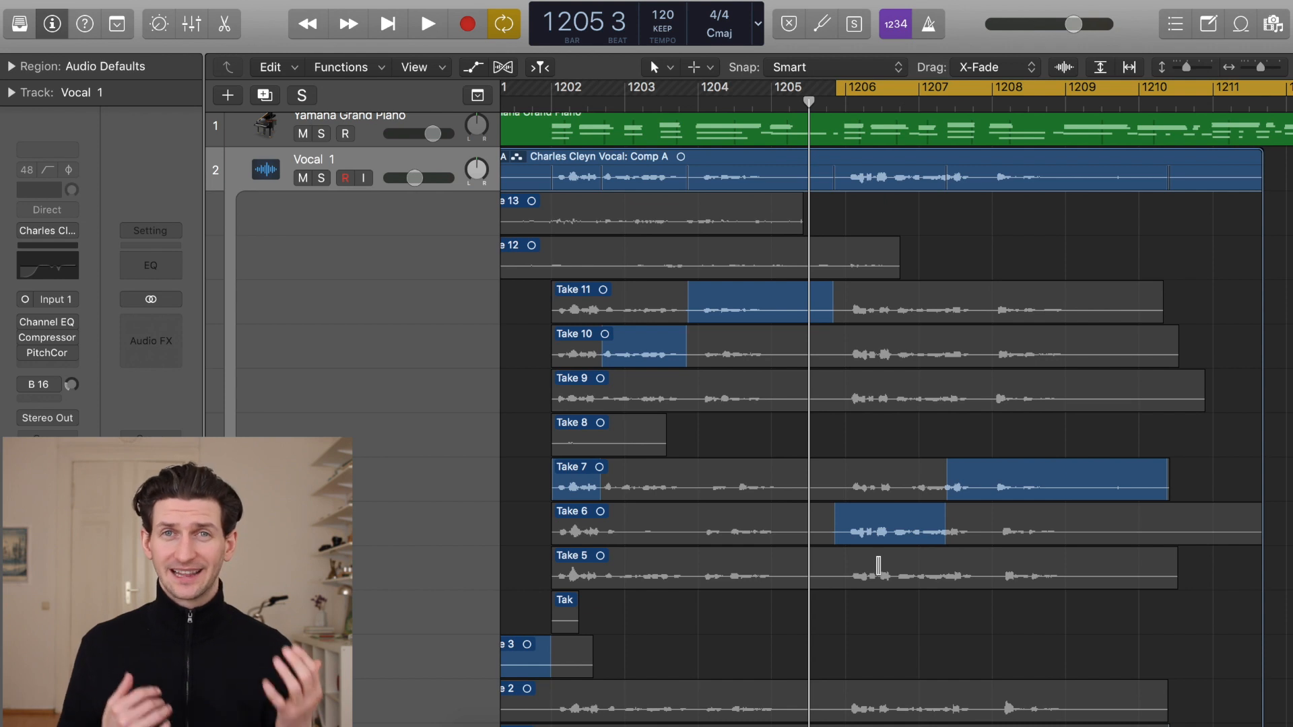
{"action": "mouse_move", "coordinate": [915, 380]}
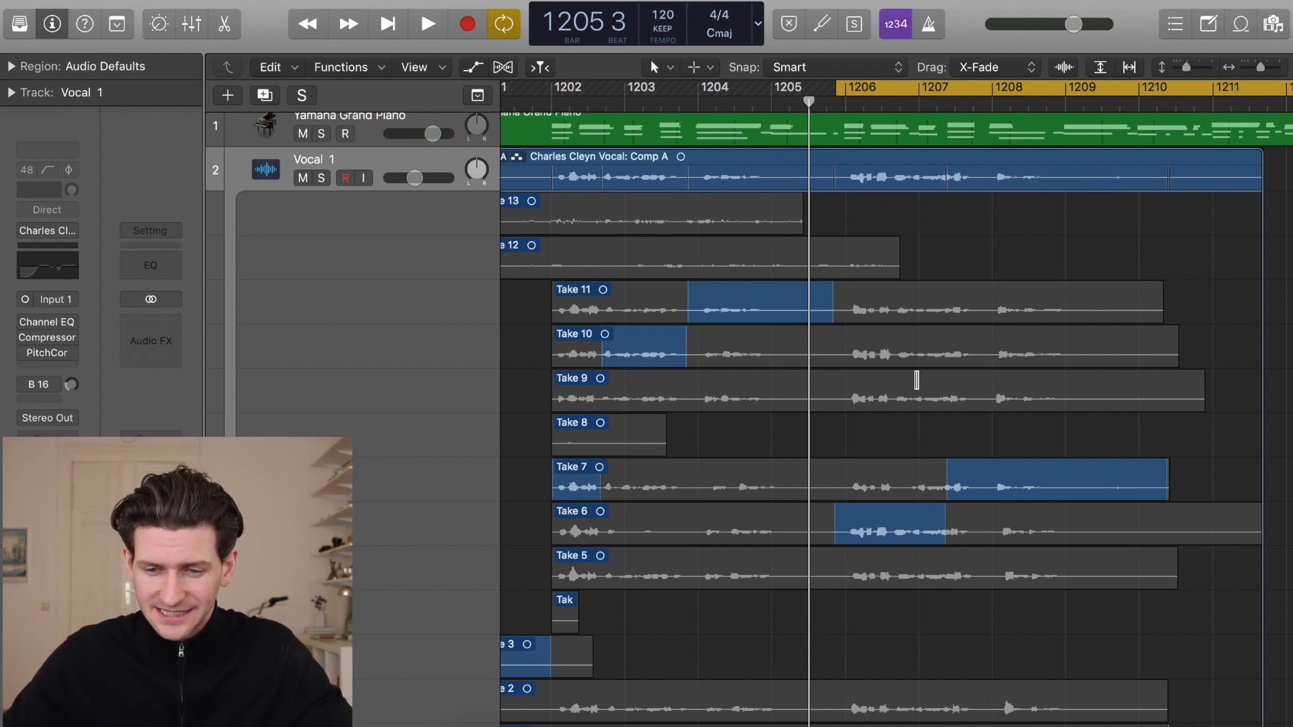
{"action": "mouse_move", "coordinate": [874, 308]}
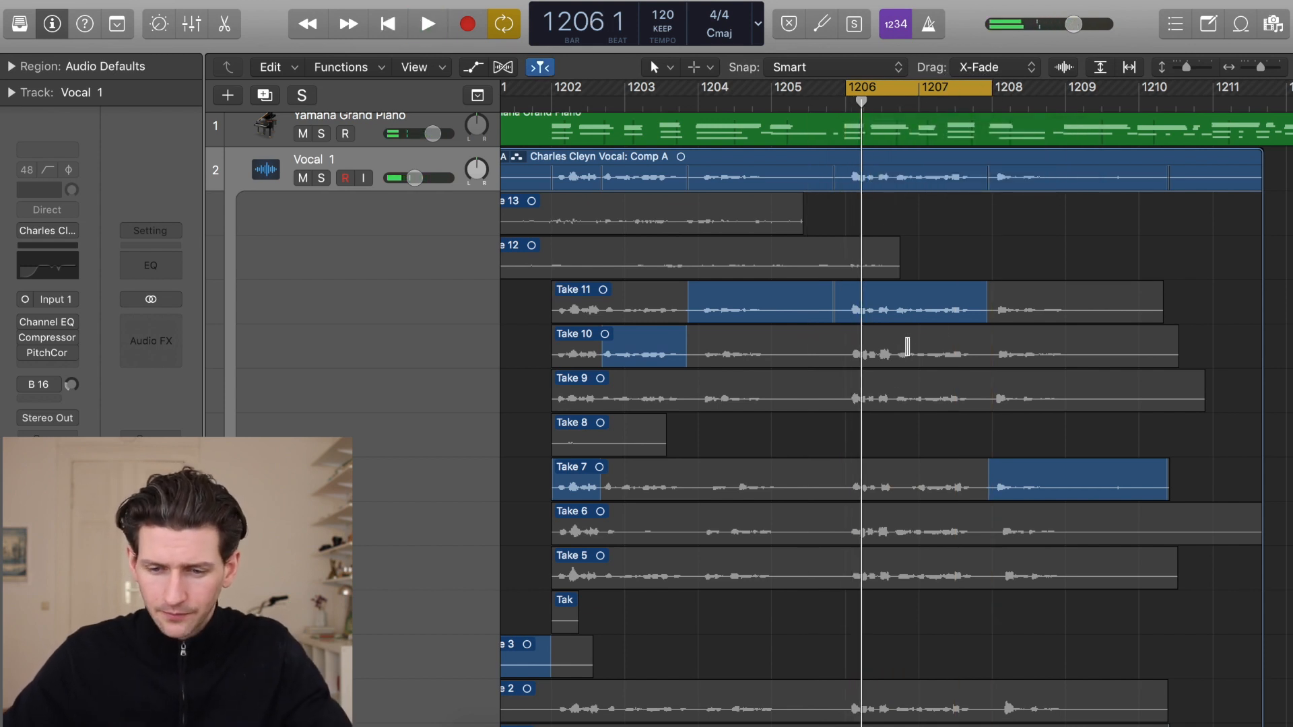
{"action": "left_click", "coordinate": [427, 23]}
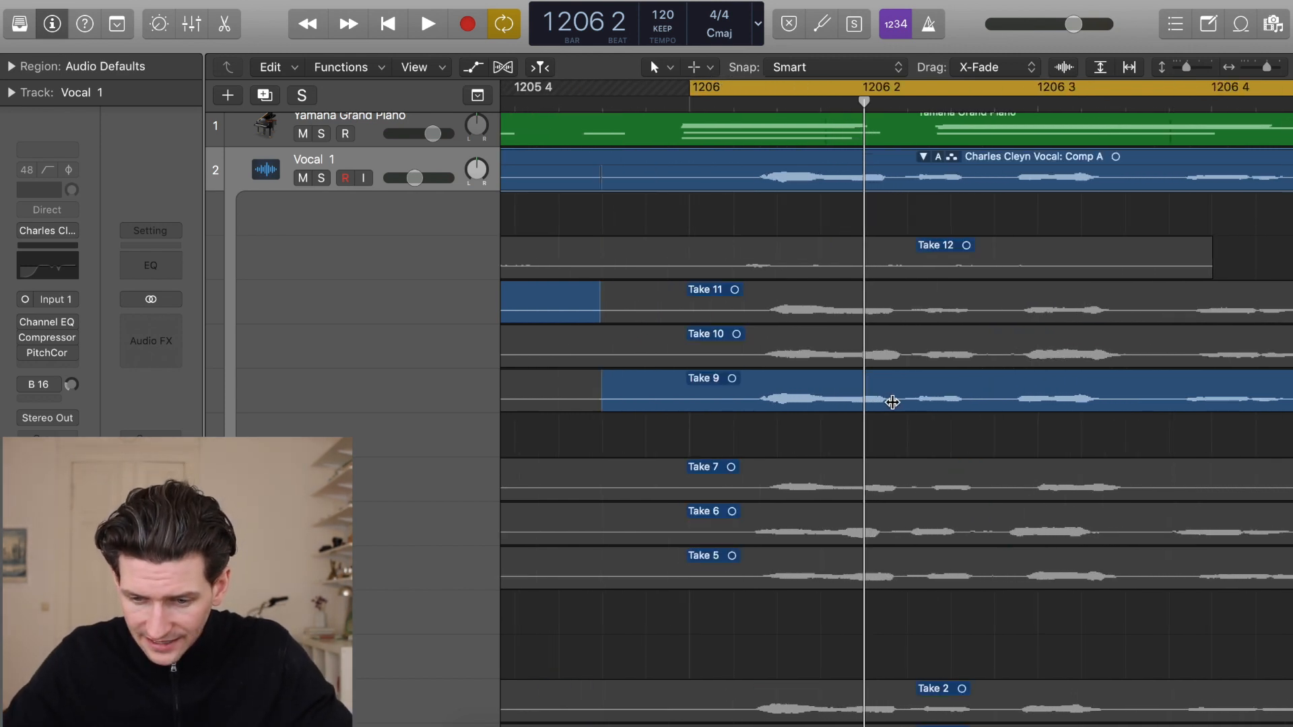
{"action": "mouse_move", "coordinate": [1014, 339]}
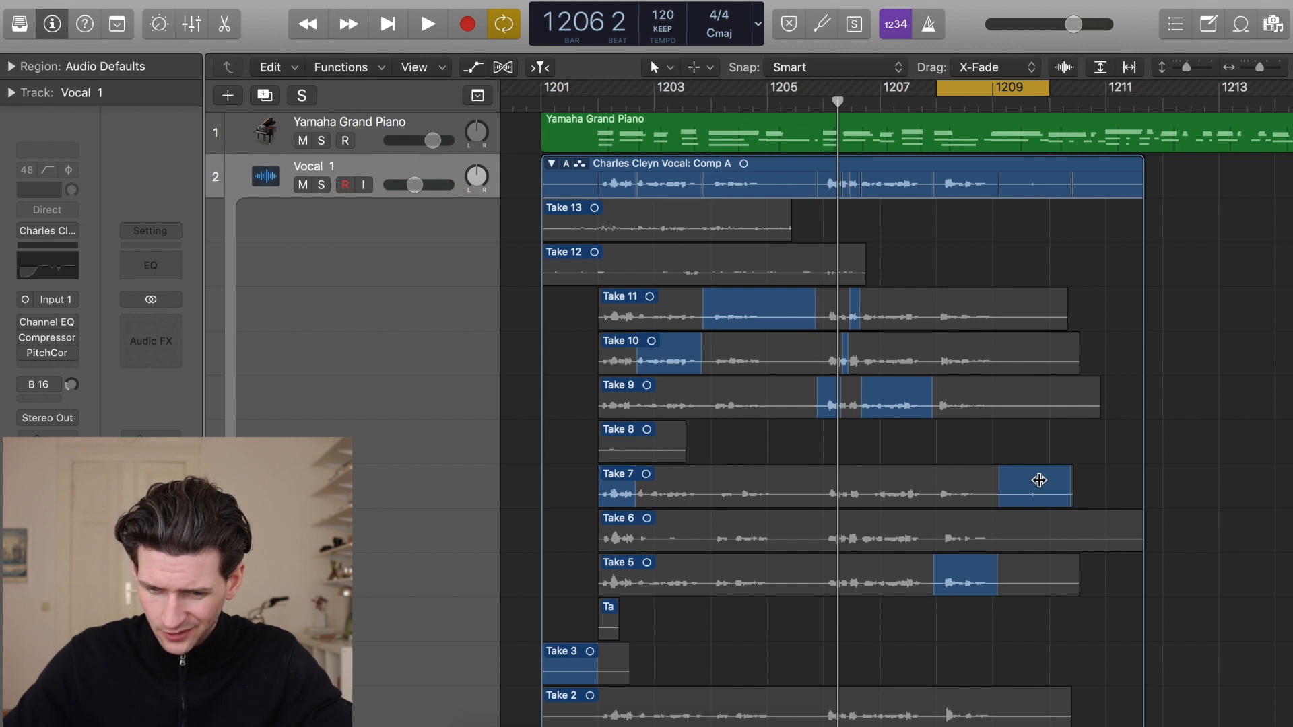
{"action": "mouse_move", "coordinate": [1072, 494]}
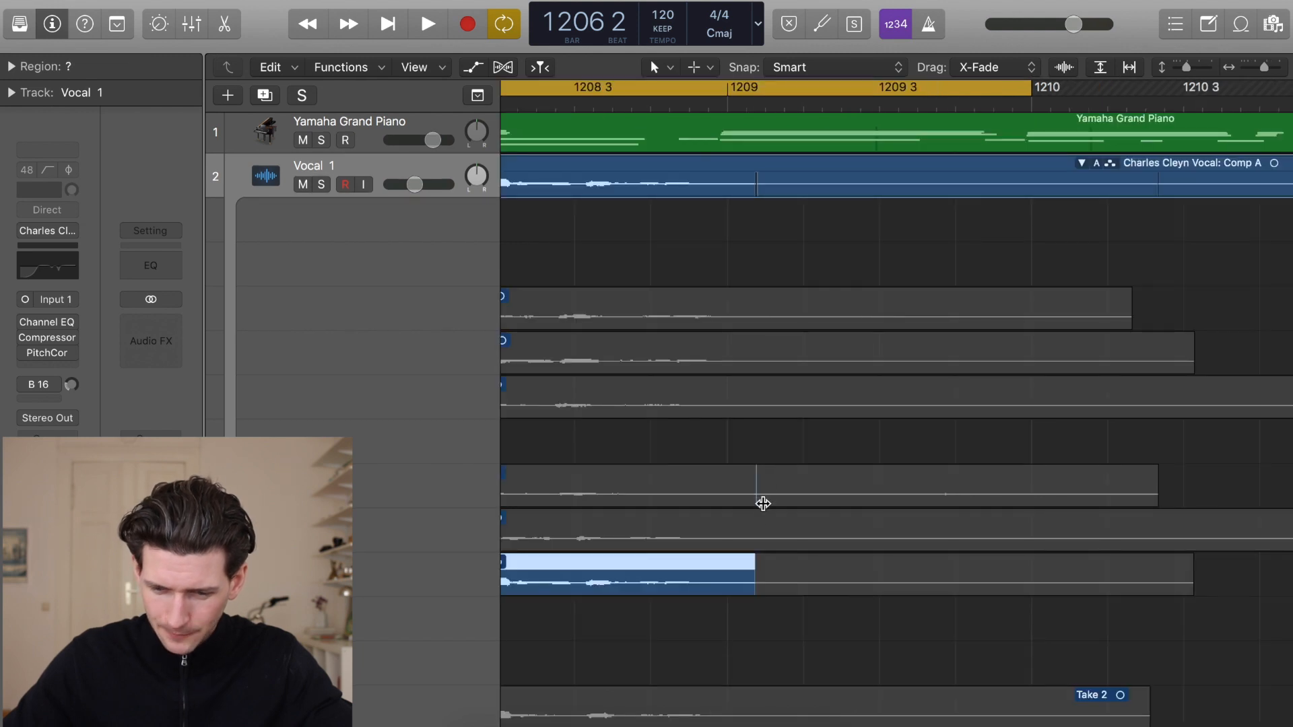
{"action": "mouse_move", "coordinate": [754, 573]}
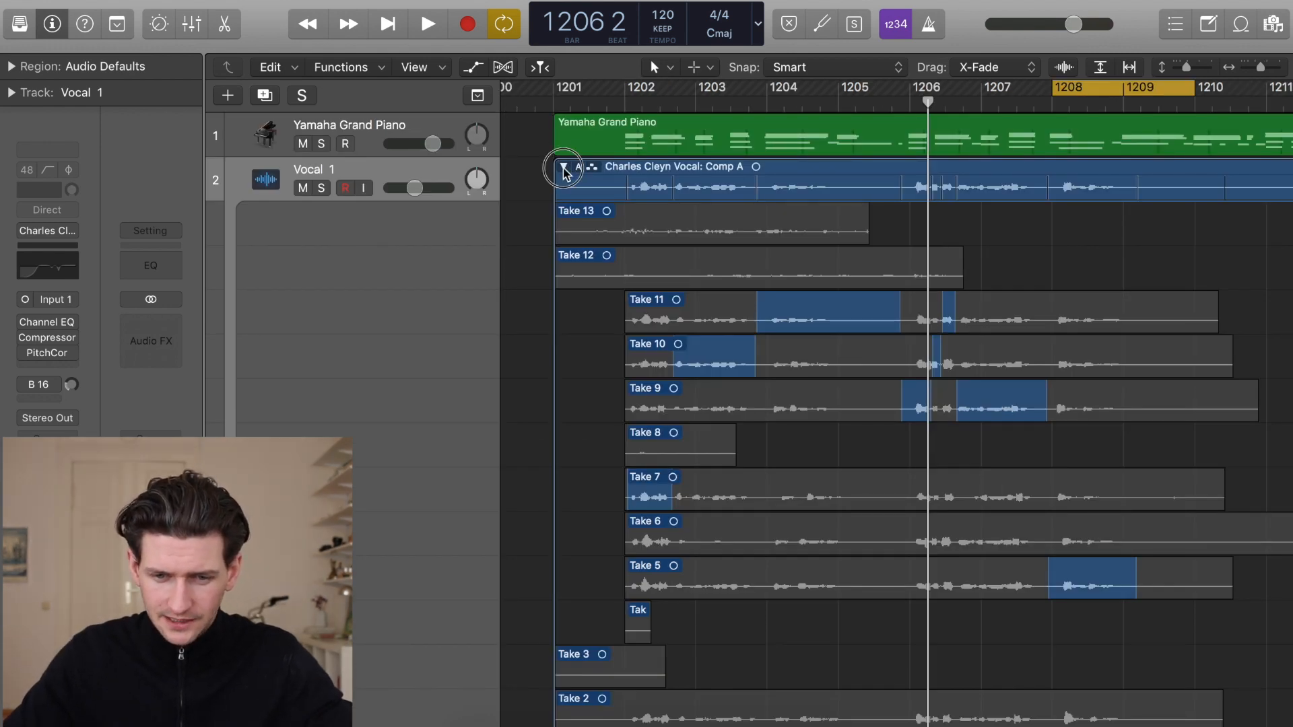
- Select the Comp A region, adjust the loop range and expand the folder to its takes
{"action": "left_click", "coordinate": [563, 166]}
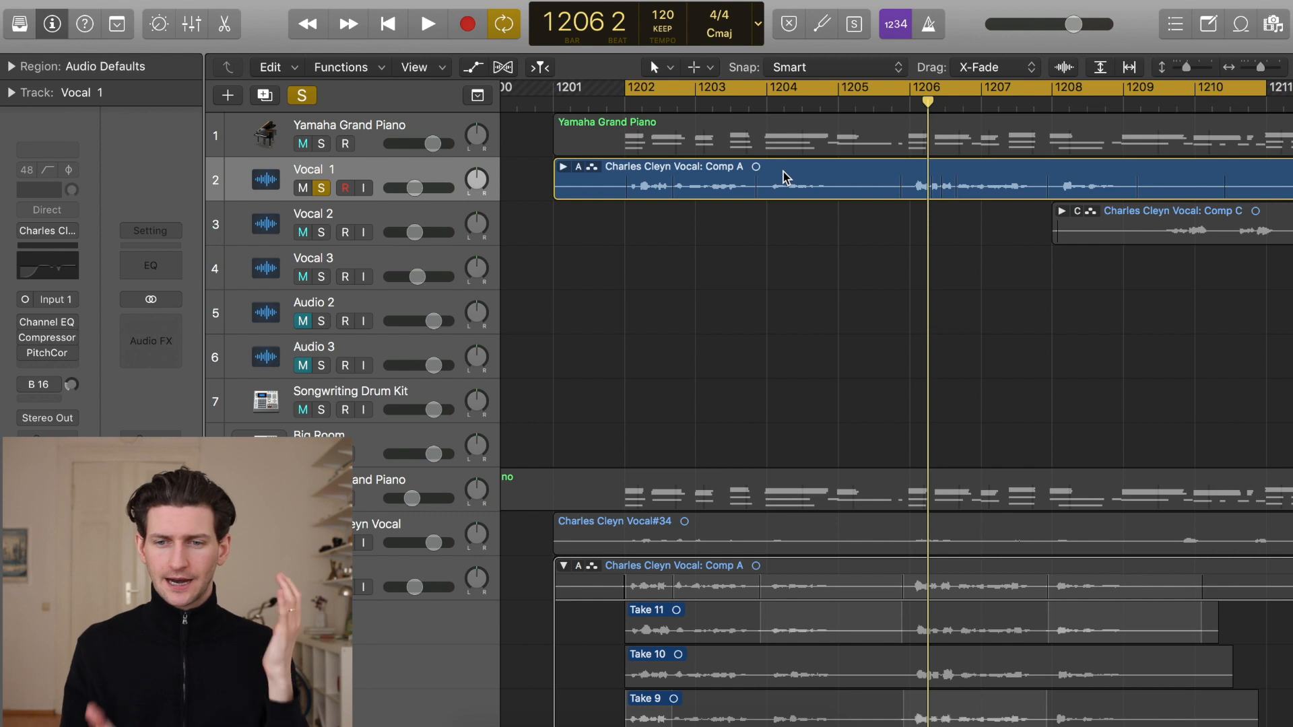
{"action": "left_click", "coordinate": [427, 23]}
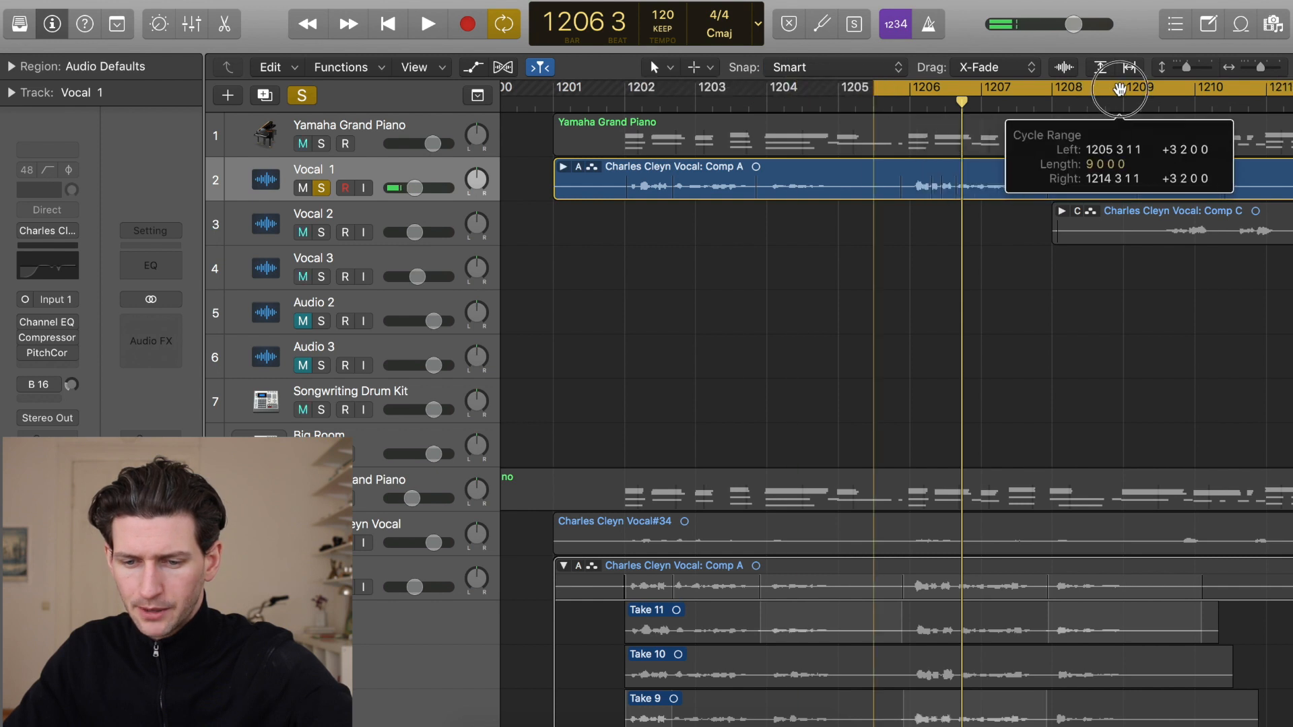
{"action": "left_click", "coordinate": [427, 23]}
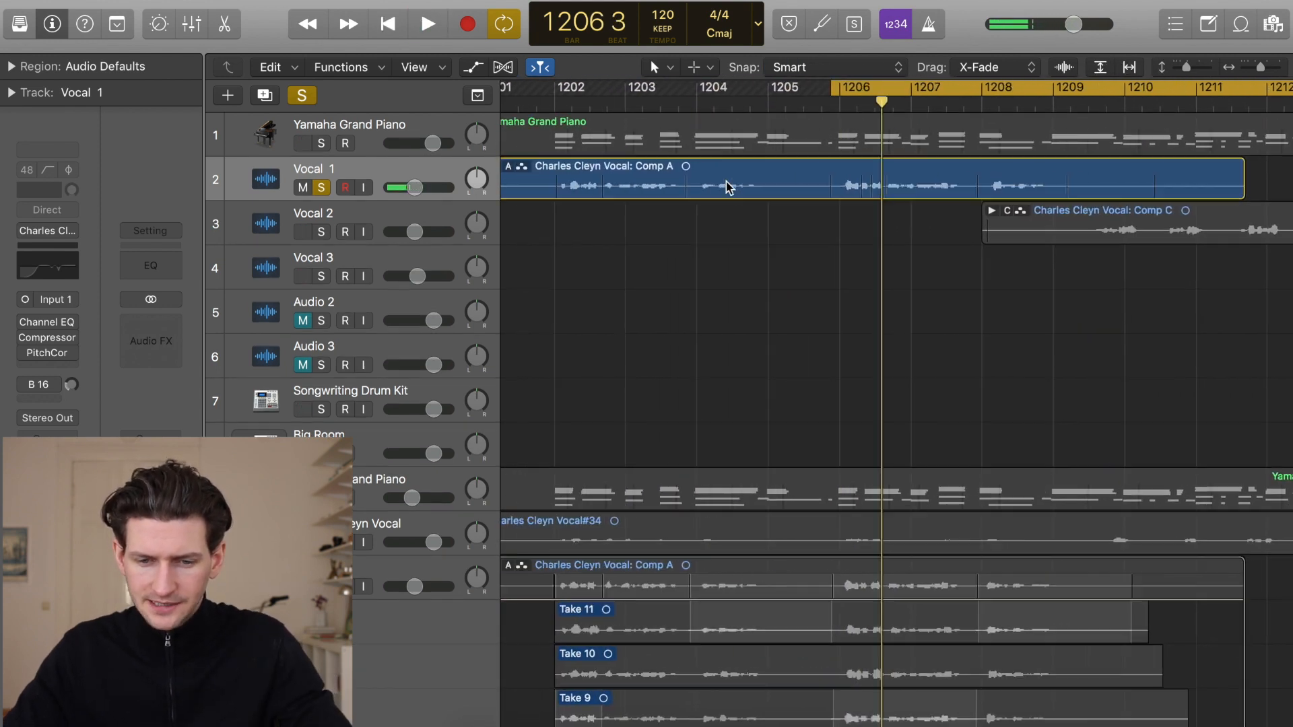
{"action": "left_click", "coordinate": [509, 165]}
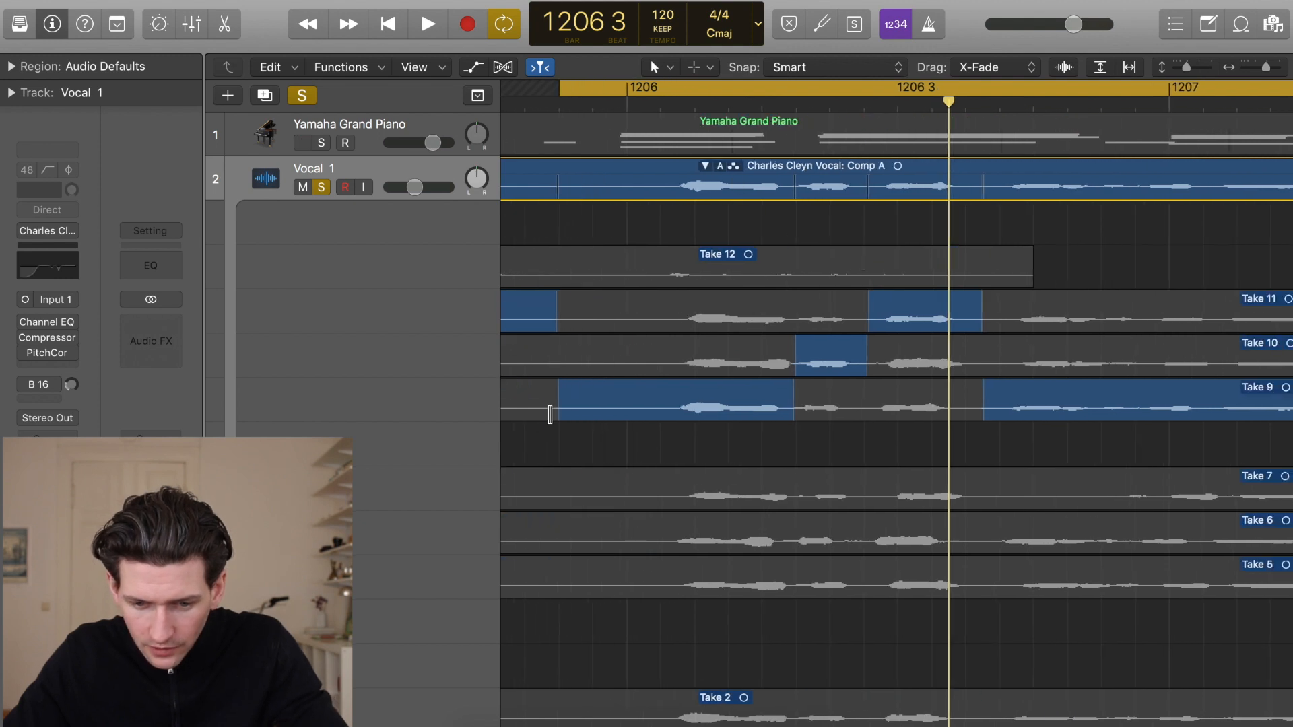
{"action": "left_click", "coordinate": [427, 23]}
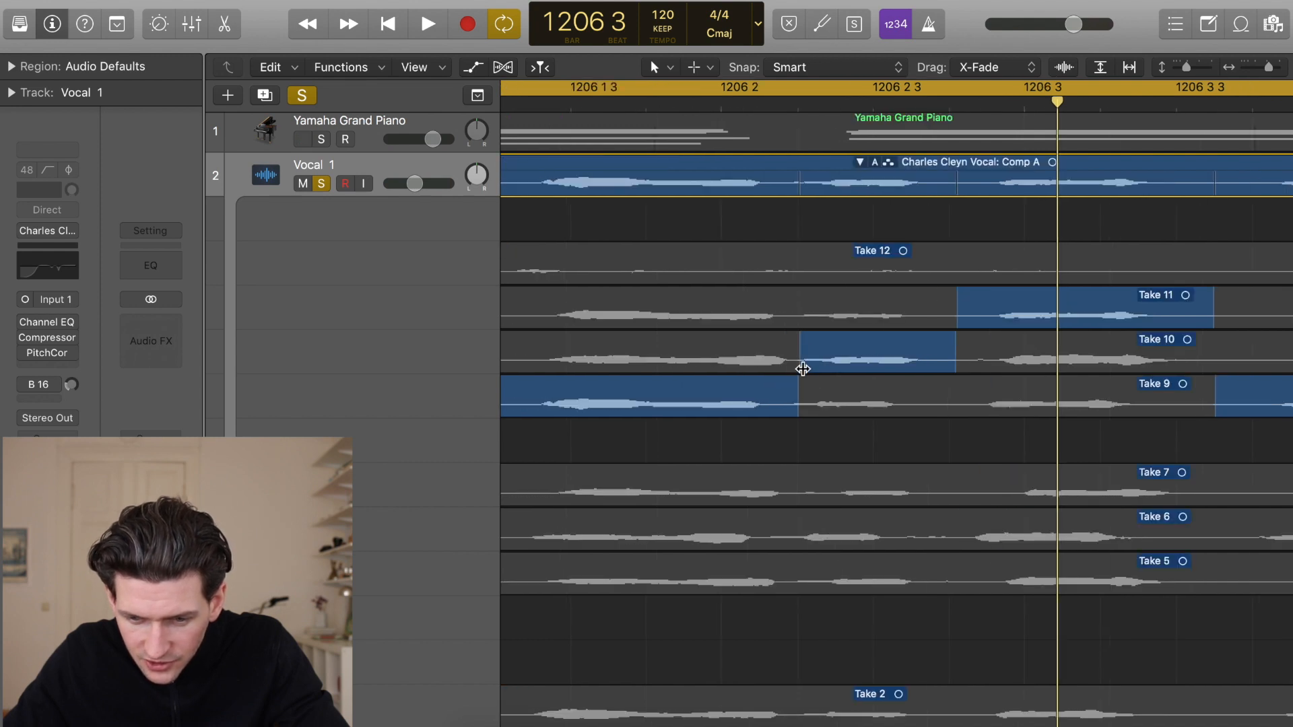
- Shift the section boundary near bar 1206 and swap the Take 10 phrase for Take 11
{"action": "left_click", "coordinate": [427, 23]}
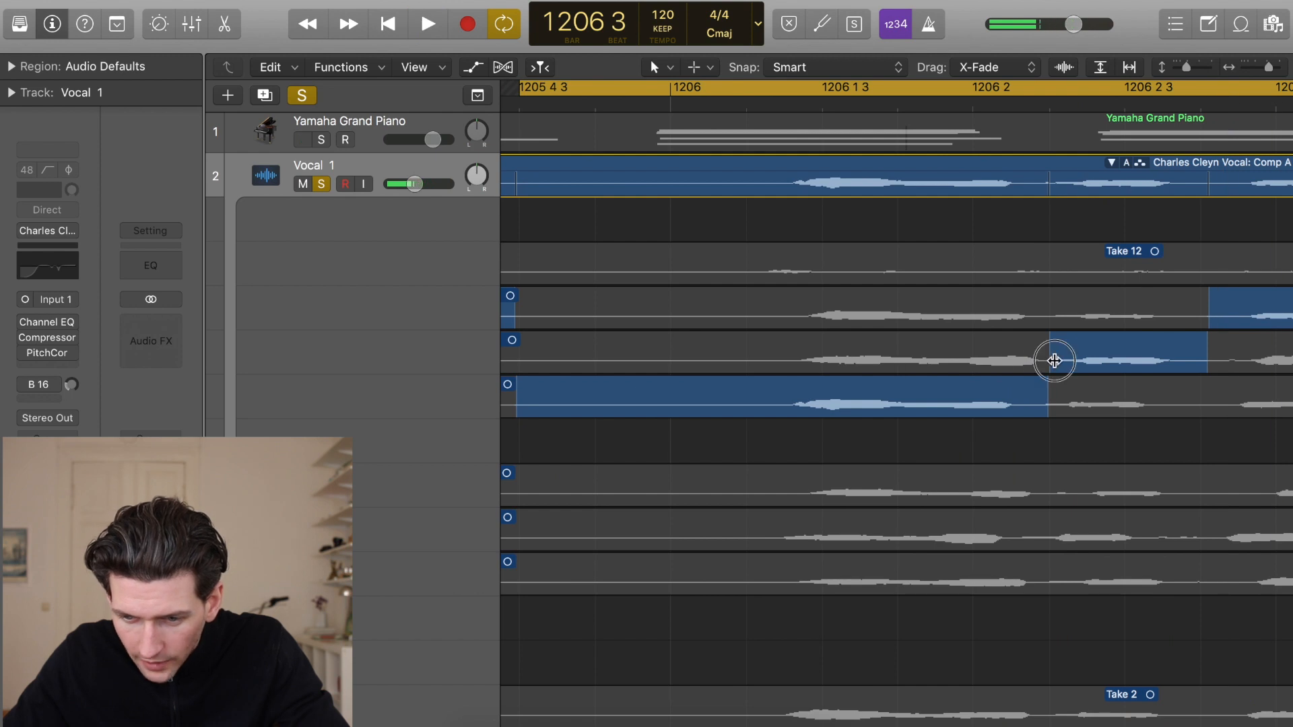
{"action": "left_click", "coordinate": [427, 23]}
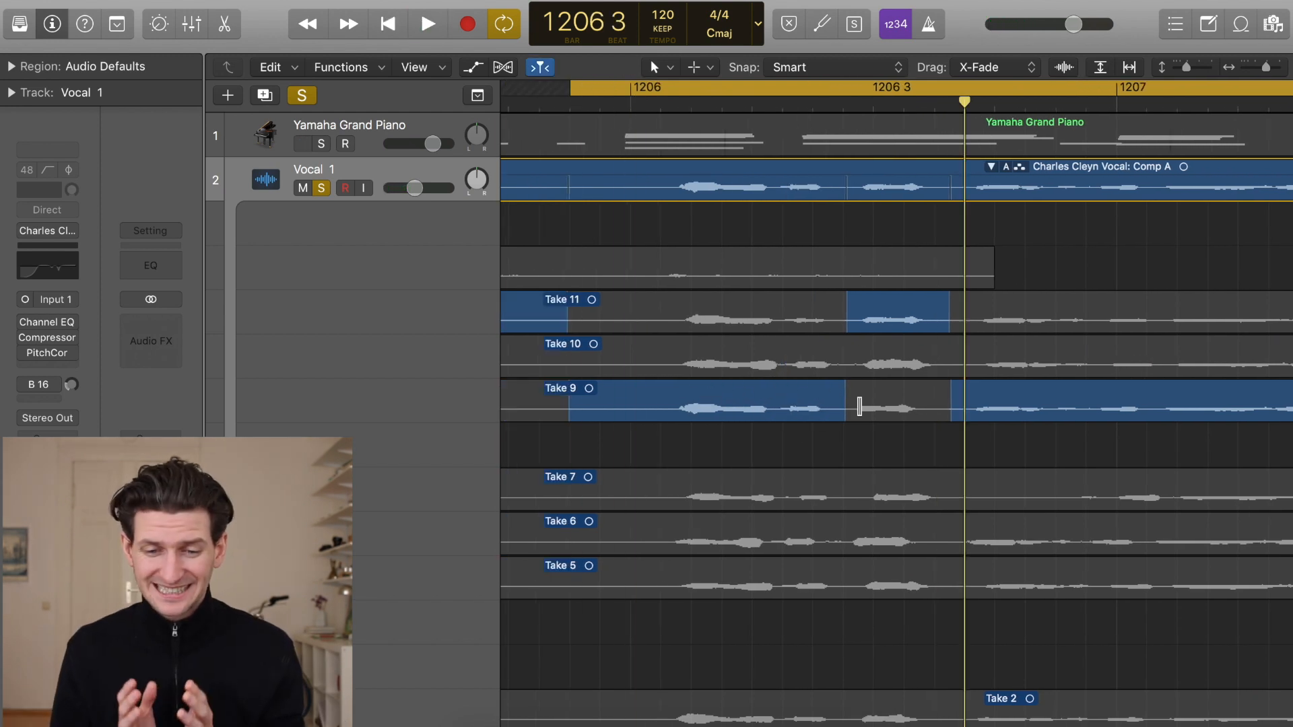
{"action": "left_click", "coordinate": [303, 144]}
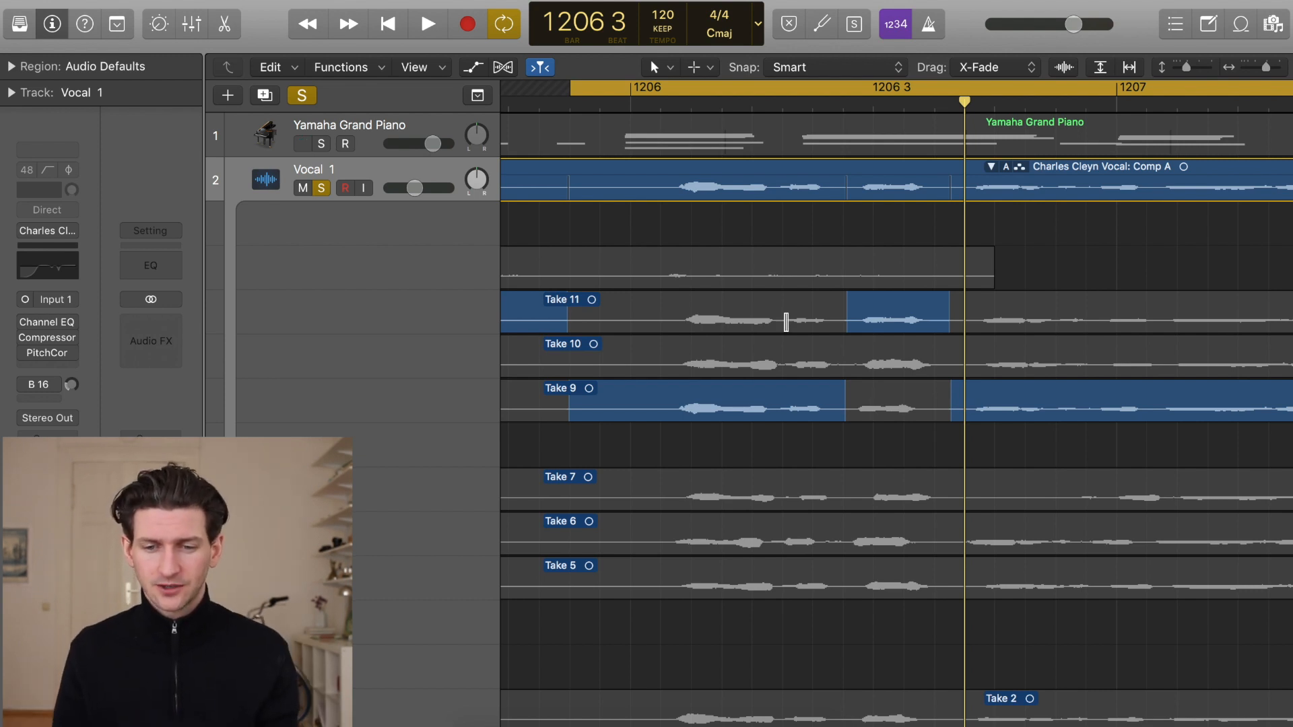
{"action": "left_click", "coordinate": [303, 144]}
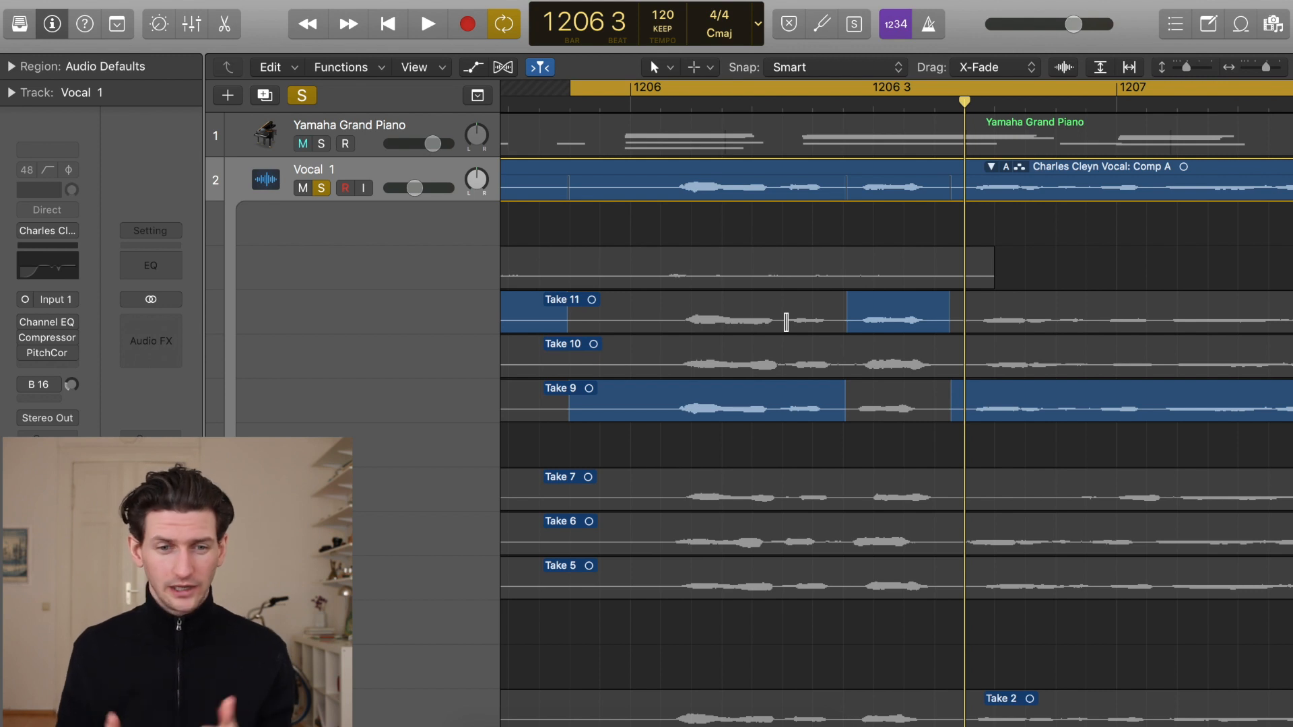
{"action": "left_click", "coordinate": [302, 144]}
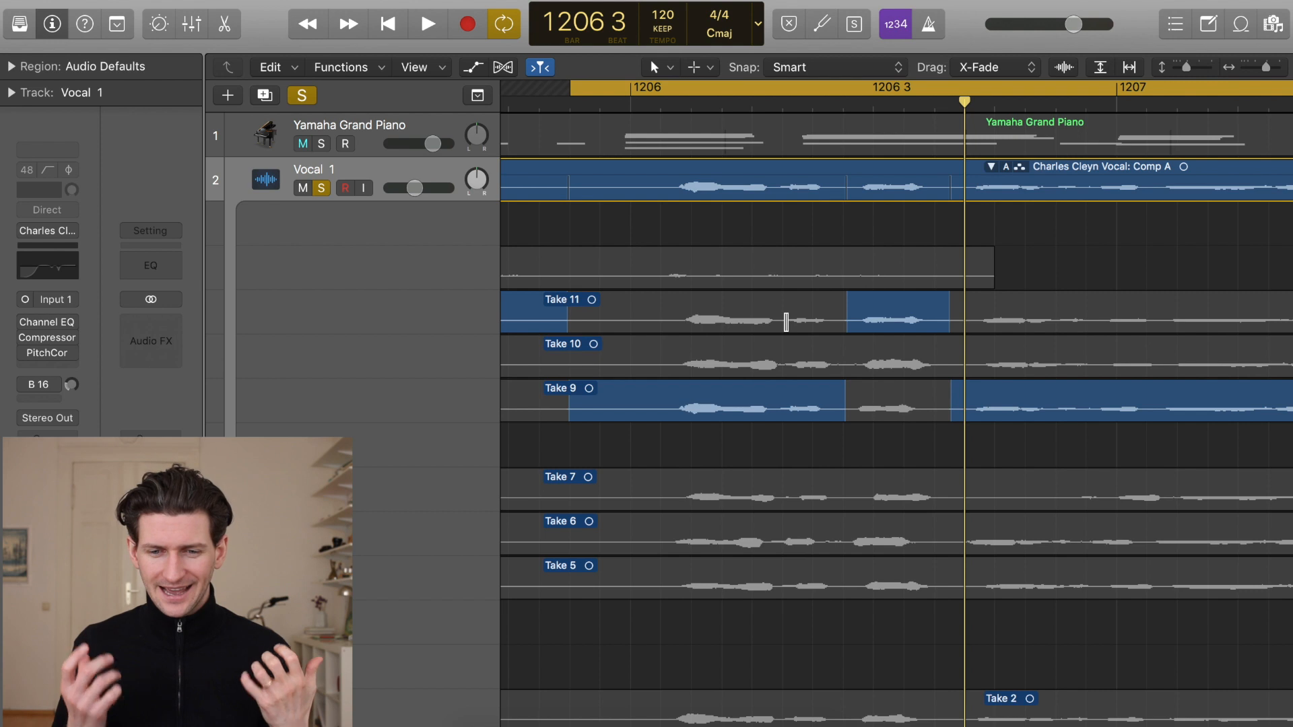
{"action": "left_click", "coordinate": [302, 144]}
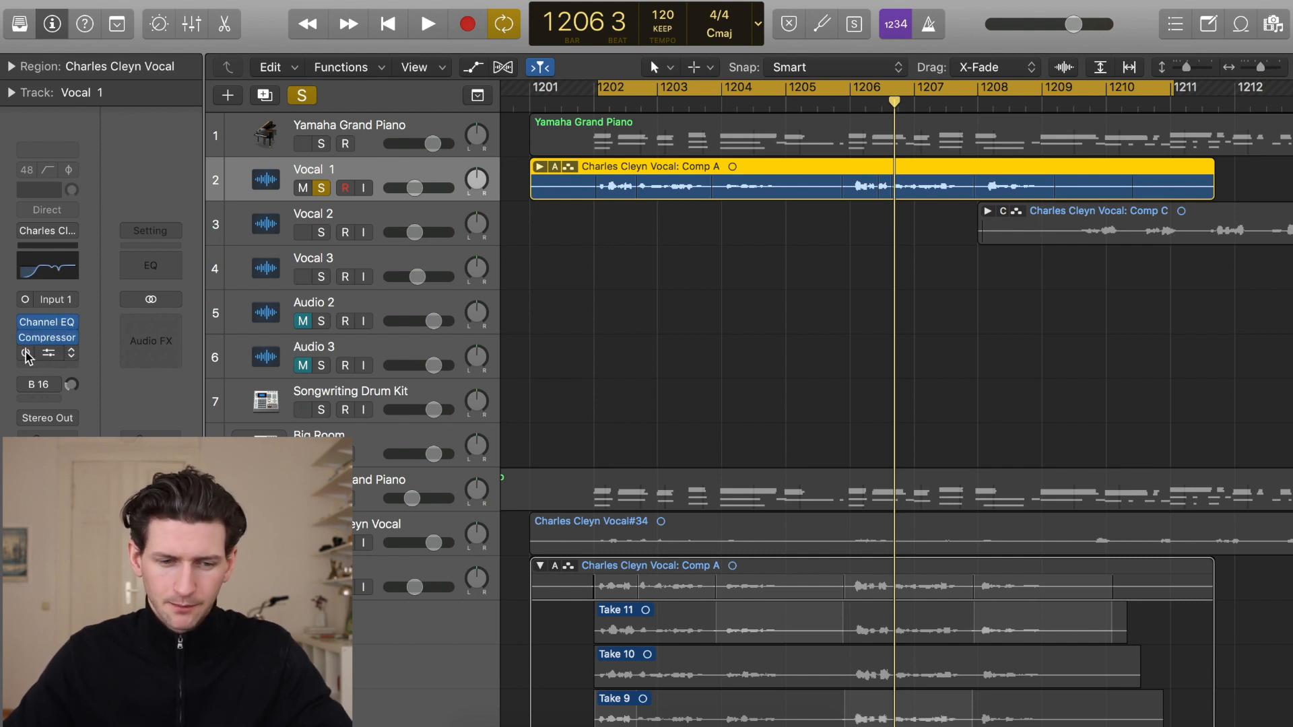
- Collapse Comp A's take folder on Vocal 1 and drop it out of solo so the full arrangement plays
{"action": "left_click", "coordinate": [47, 353]}
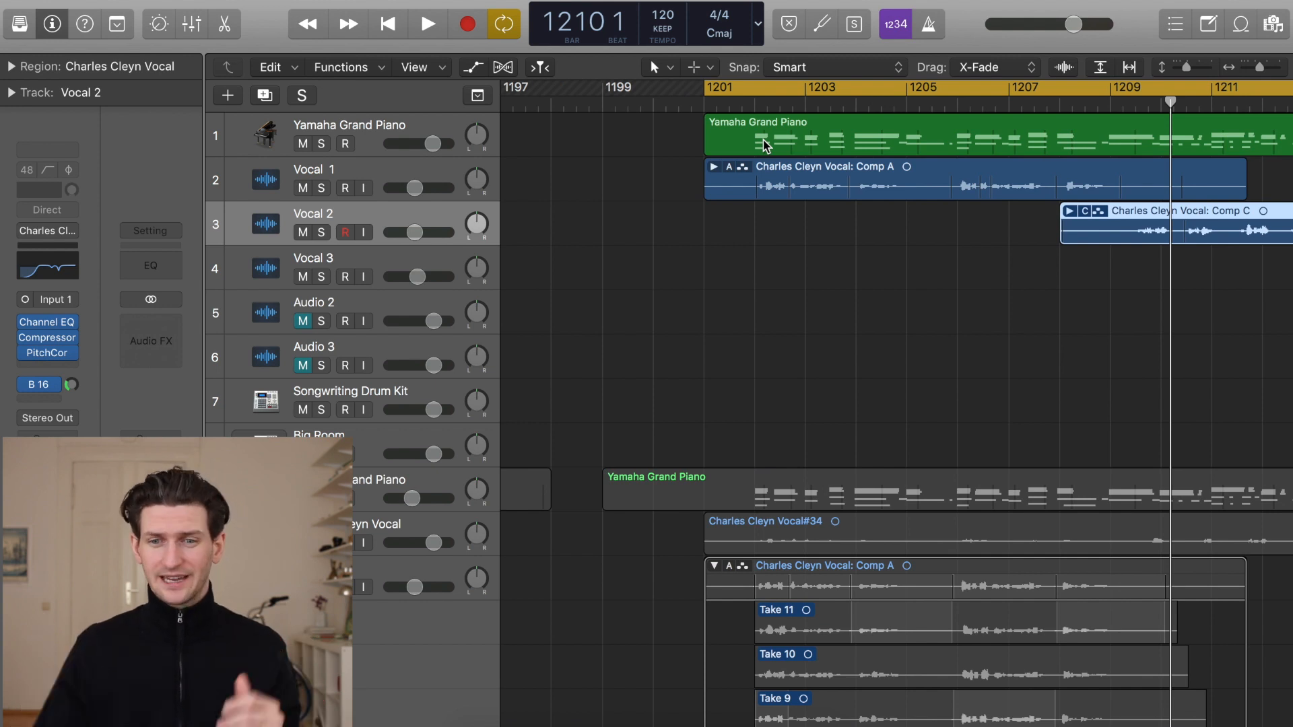
{"action": "mouse_move", "coordinate": [730, 173]}
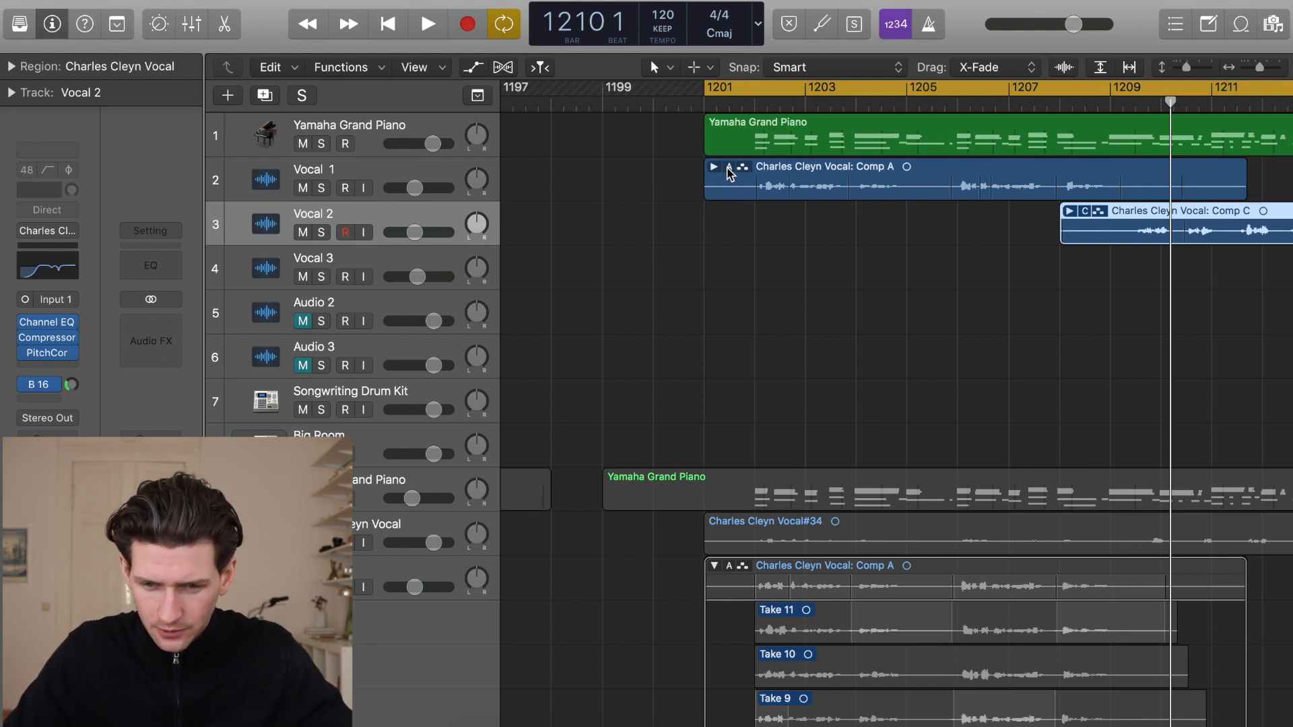
- Flatten and merge Comp A on Vocal 1 into one audio region, then select Vocal 2's Comp C folder
{"action": "left_click", "coordinate": [729, 165]}
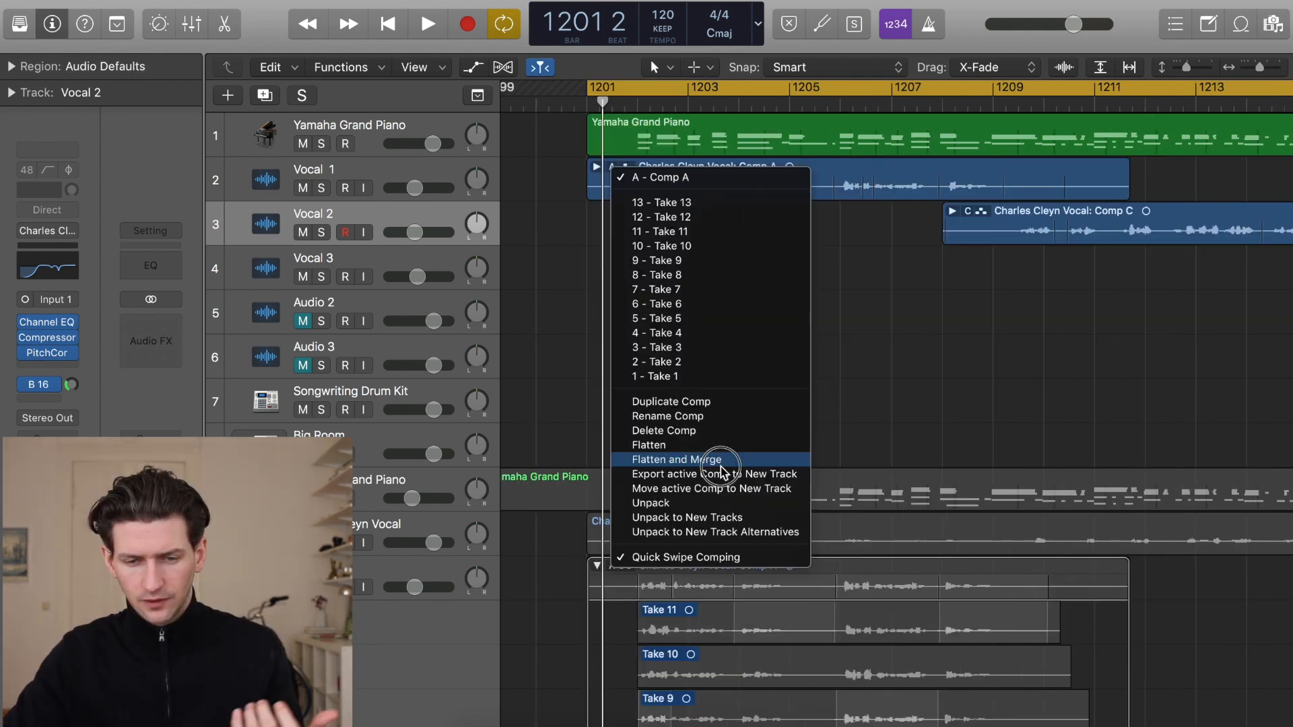
{"action": "left_click", "coordinate": [676, 459]}
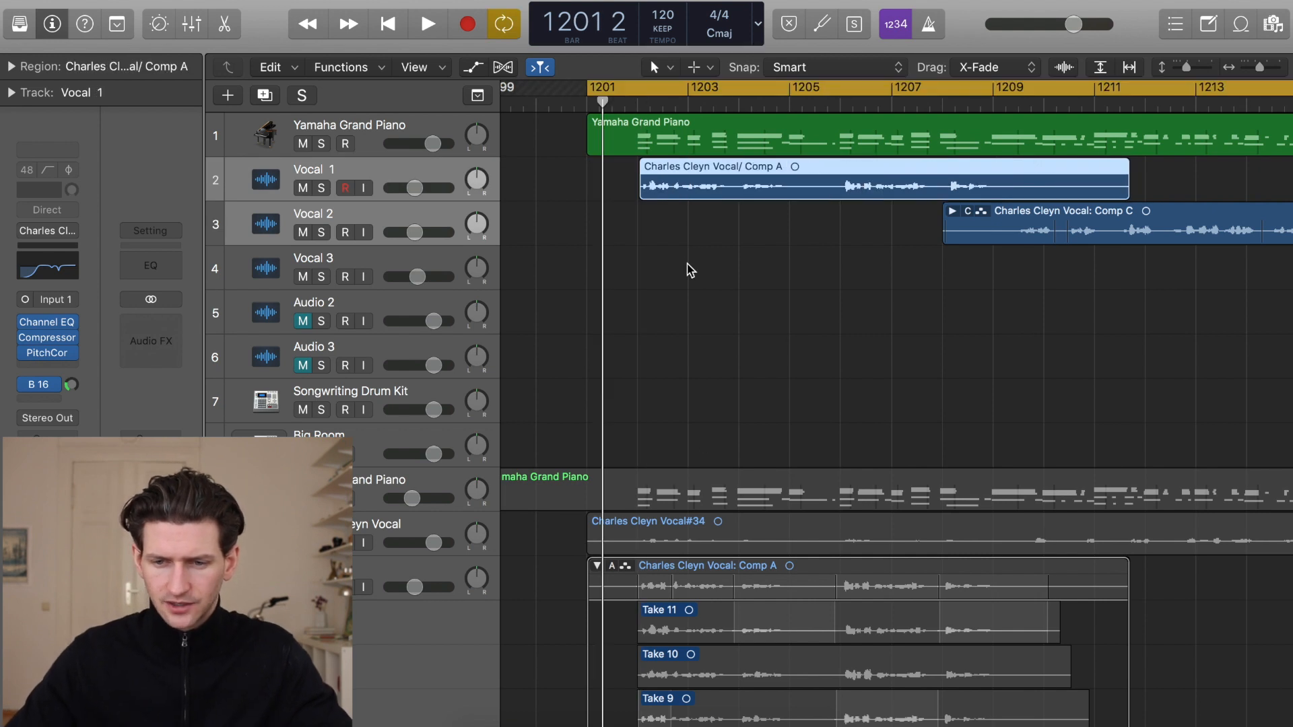
{"action": "mouse_move", "coordinate": [637, 188]}
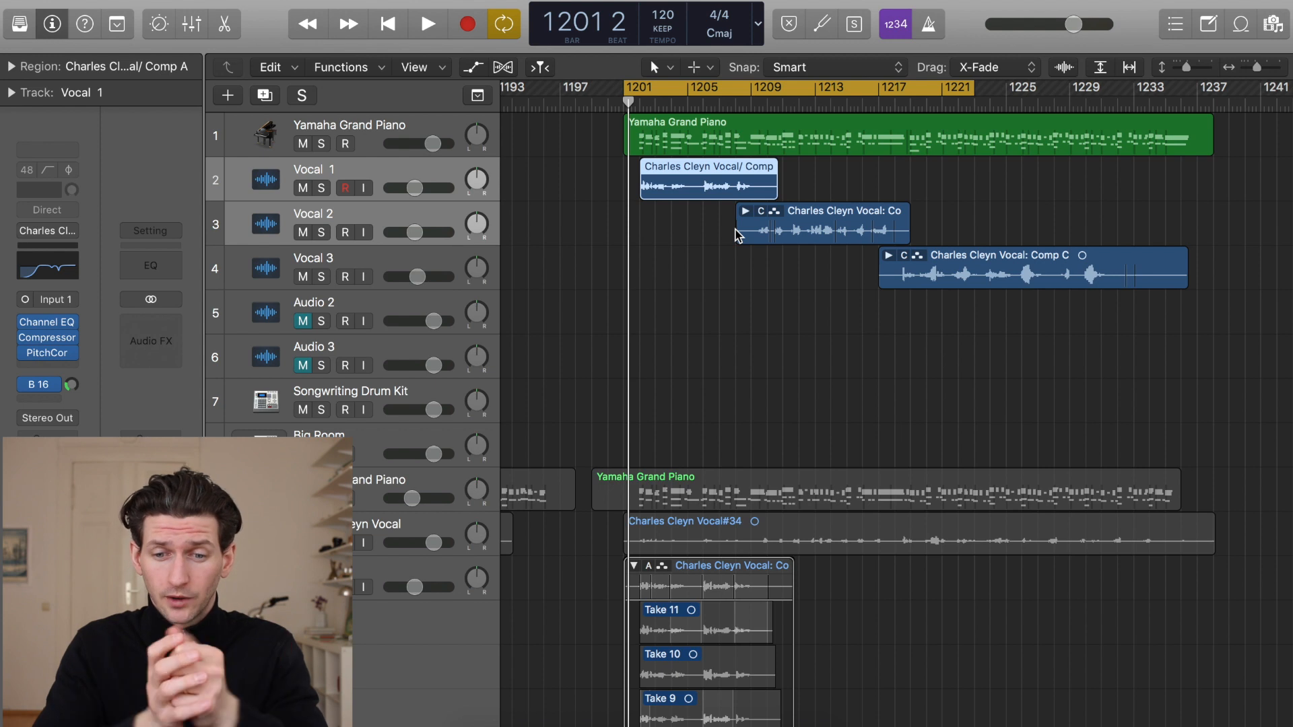
{"action": "mouse_move", "coordinate": [679, 185]}
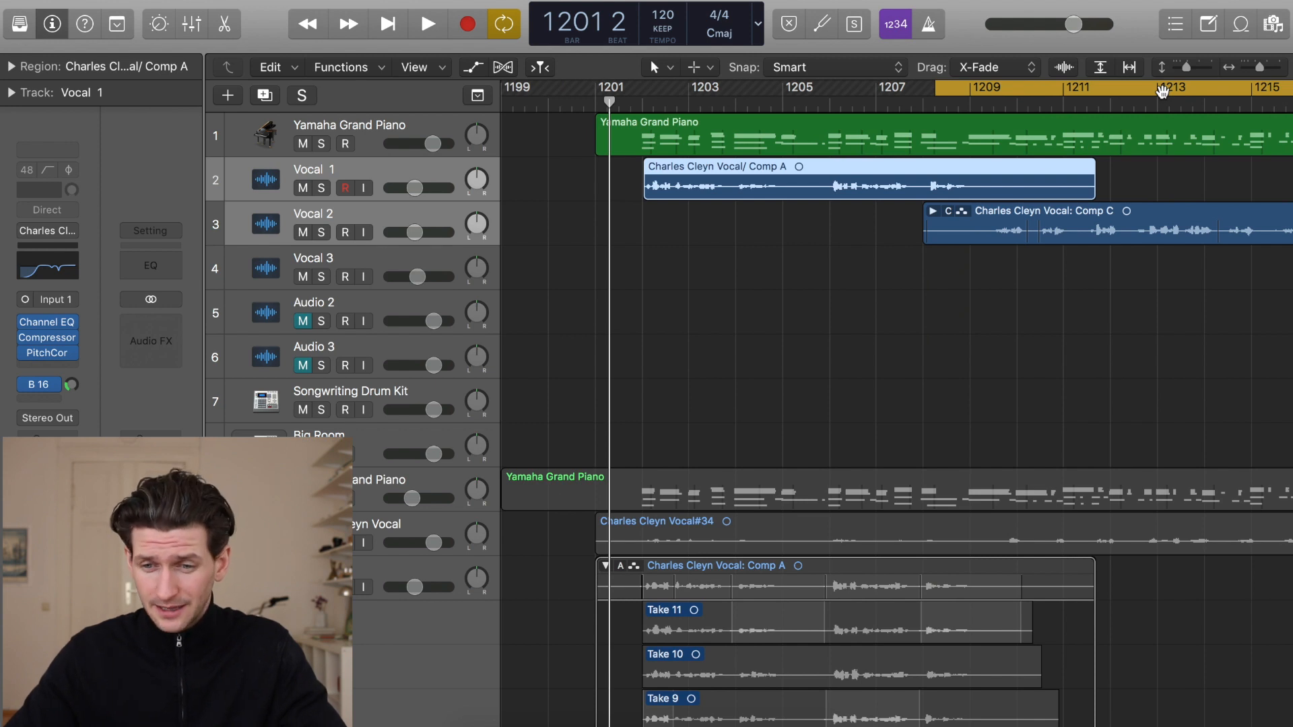
{"action": "scroll", "scroll_direction": "right", "scroll_amount": 3}
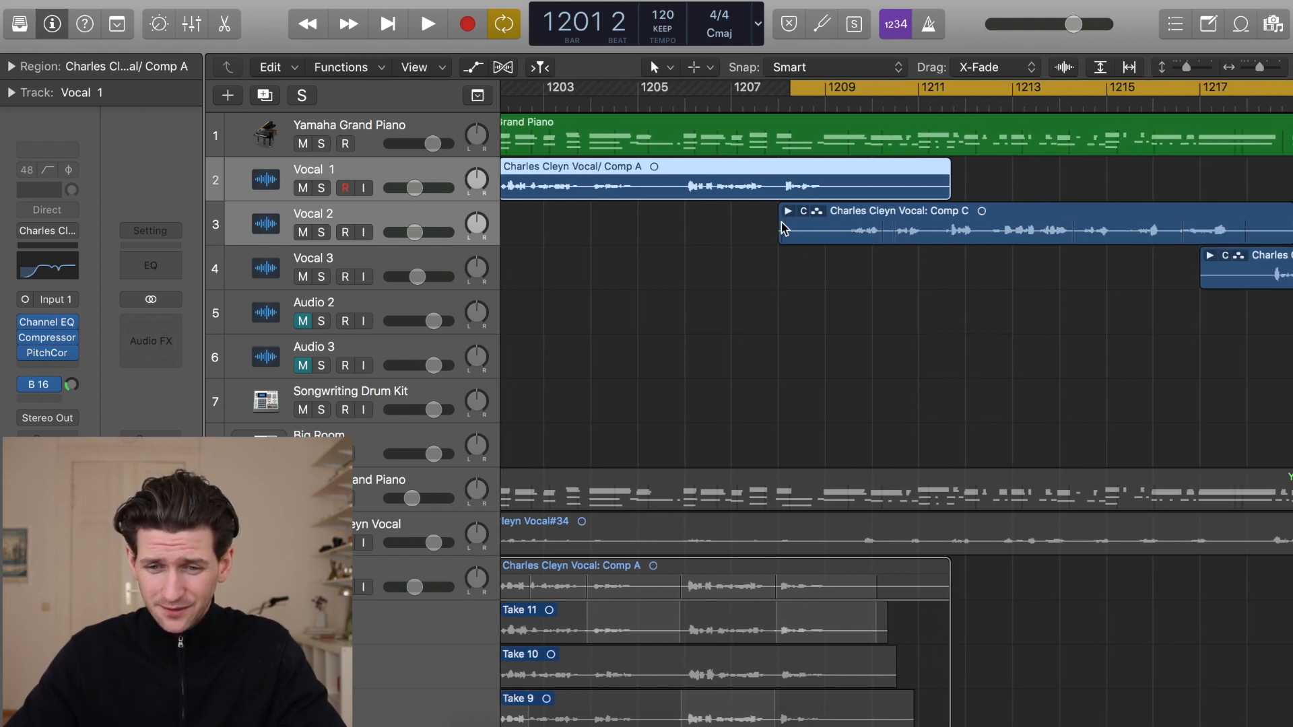
{"action": "left_click", "coordinate": [787, 210]}
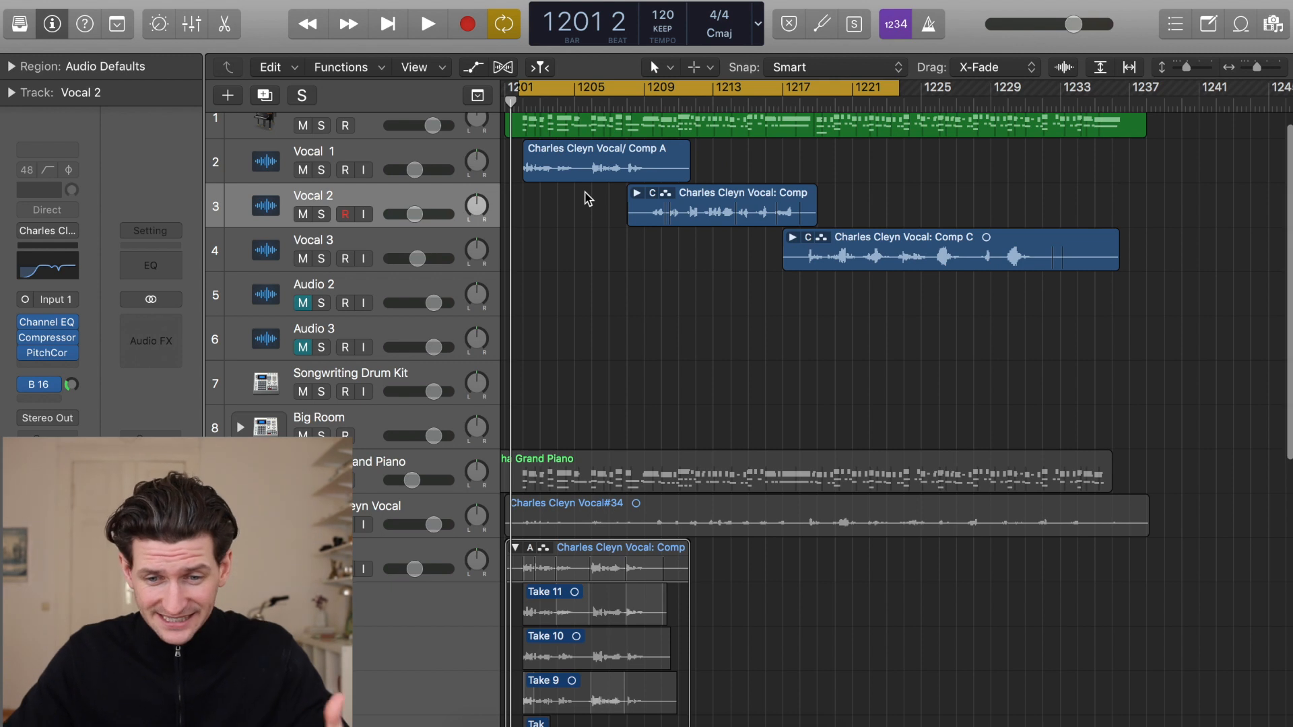
- Flatten and merge the Comp C take folders on Vocal 2 and Vocal 3 into single regions
{"action": "left_click", "coordinate": [651, 192]}
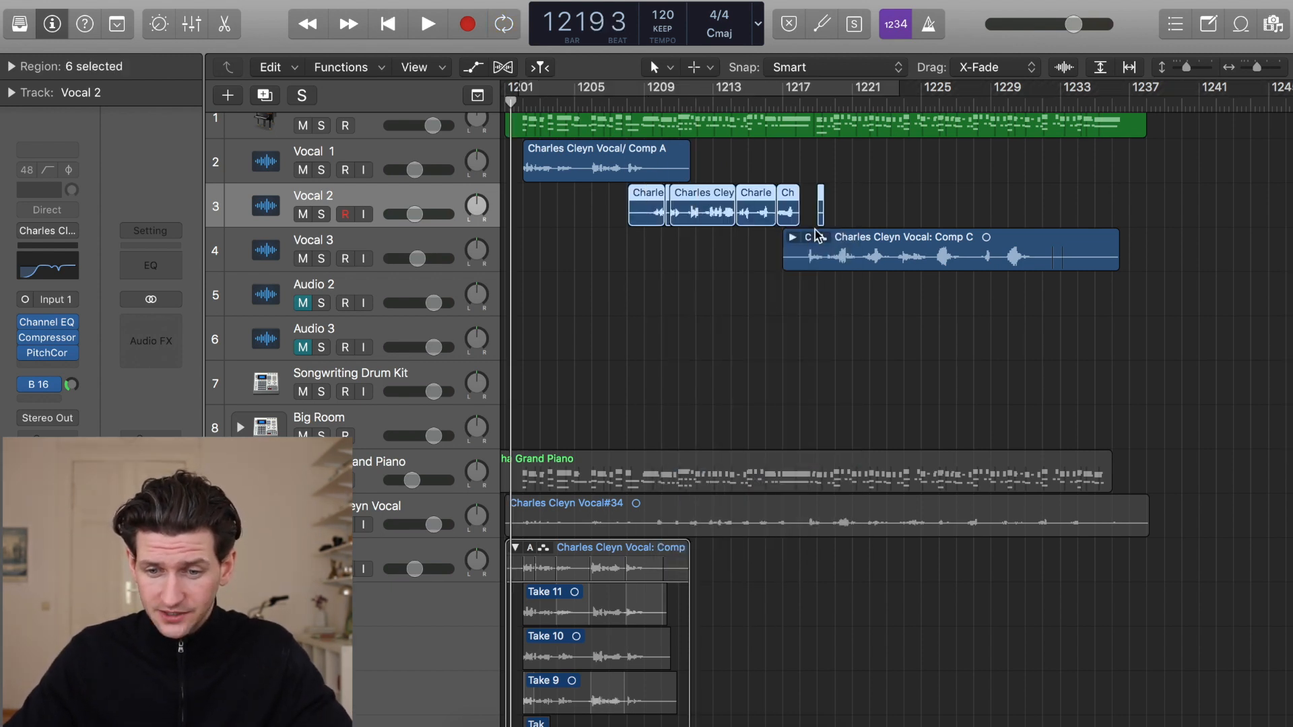
{"action": "left_click", "coordinate": [804, 237]}
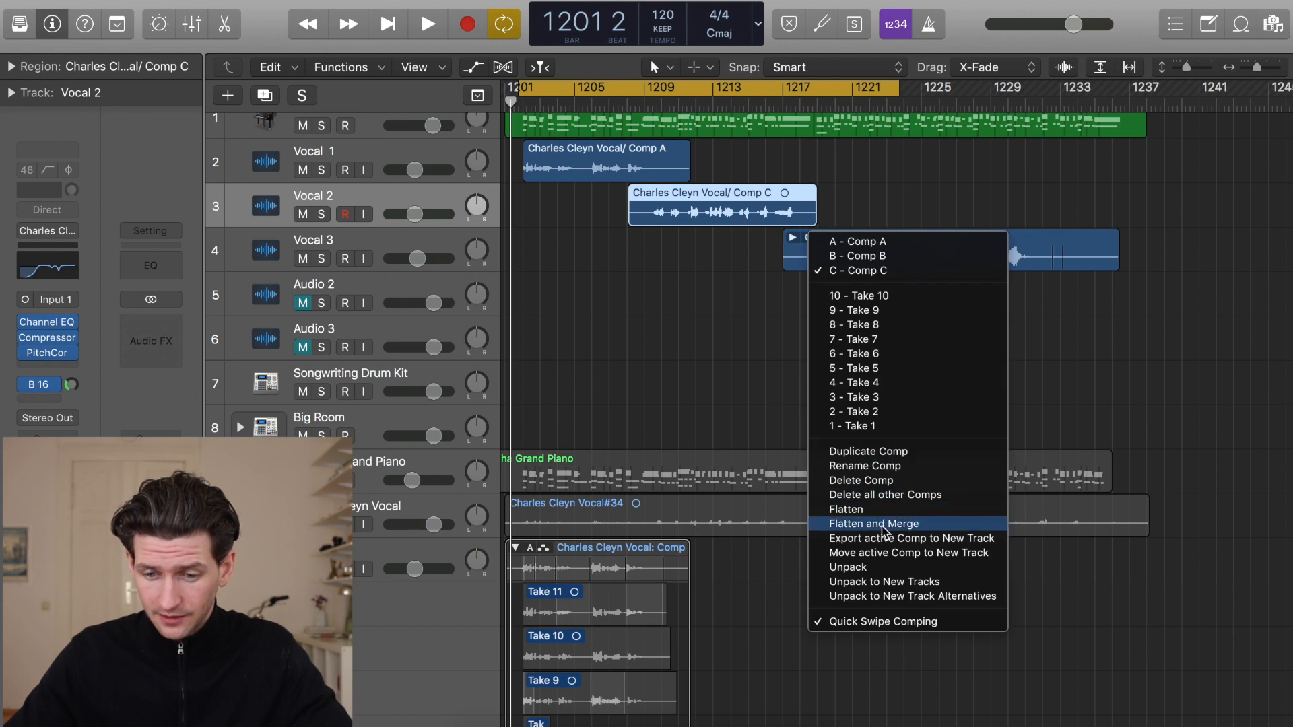
{"action": "left_click", "coordinate": [873, 524]}
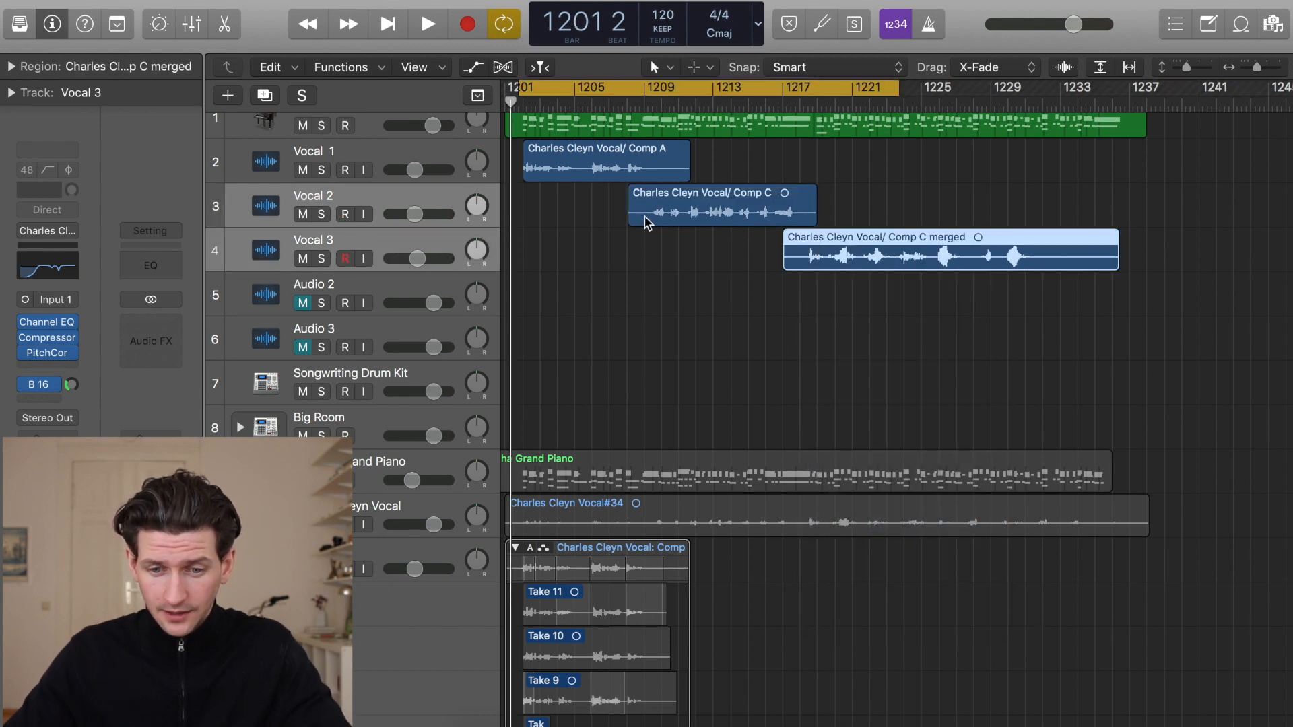
- Move Vocal 2's merged Comp C onto Vocal 1 after Comp A and select Vocal 3's merged region
{"action": "left_click", "coordinate": [606, 160]}
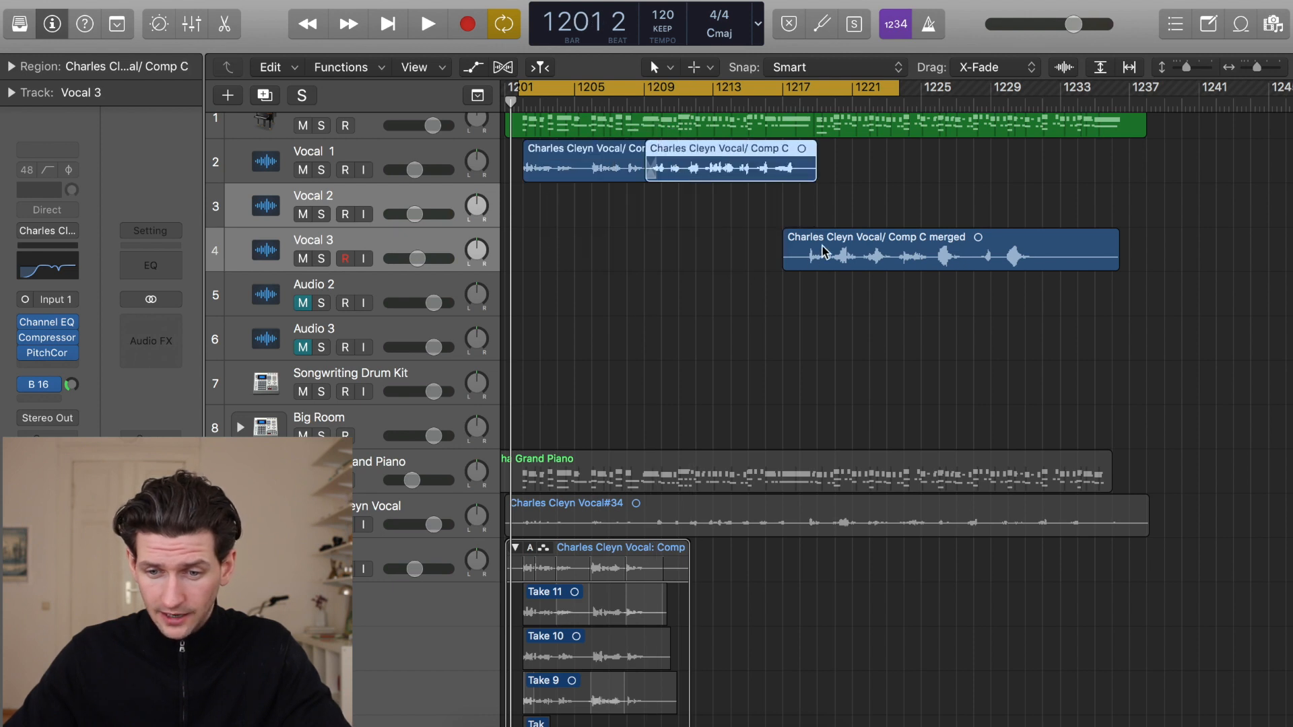
{"action": "left_click", "coordinate": [948, 247]}
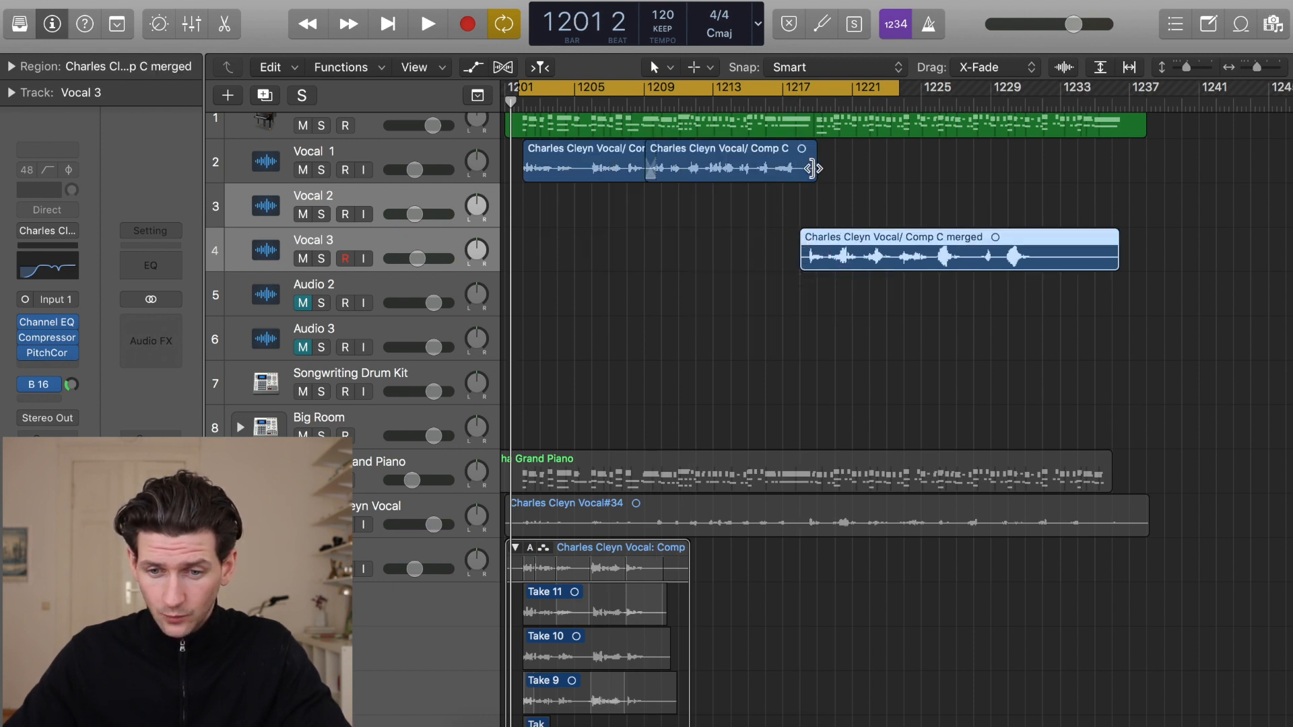